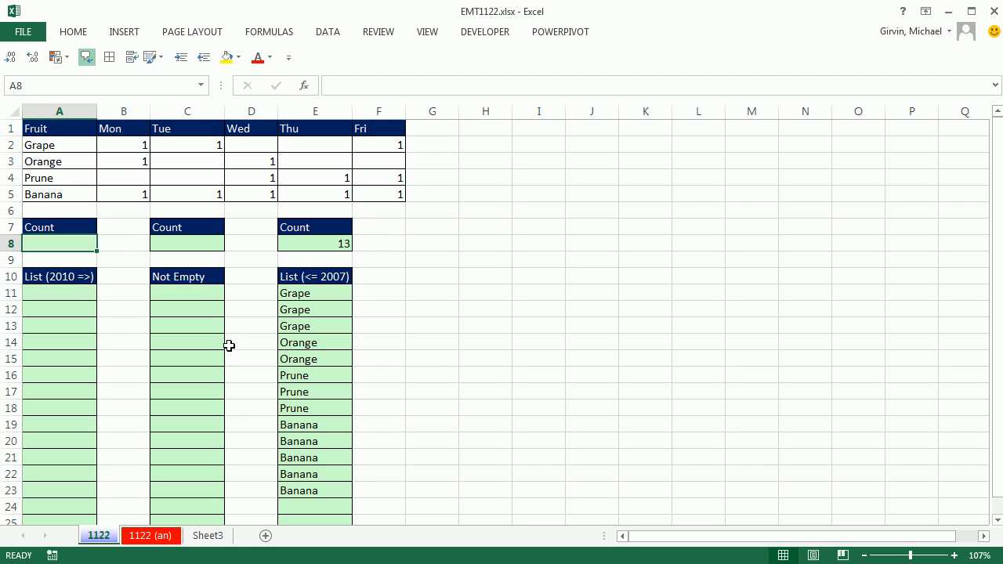
mouse_move(110, 521)
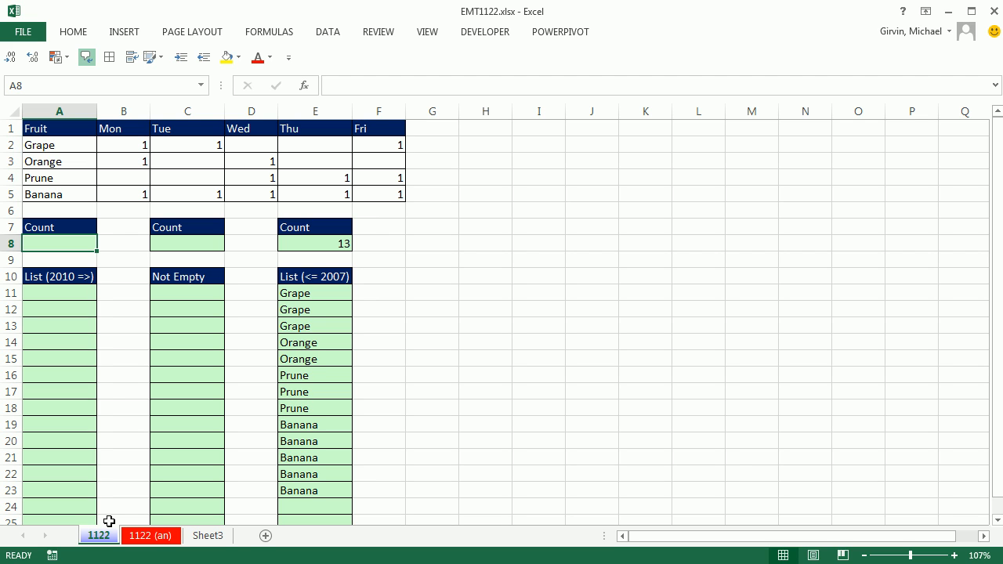
mouse_move(162, 421)
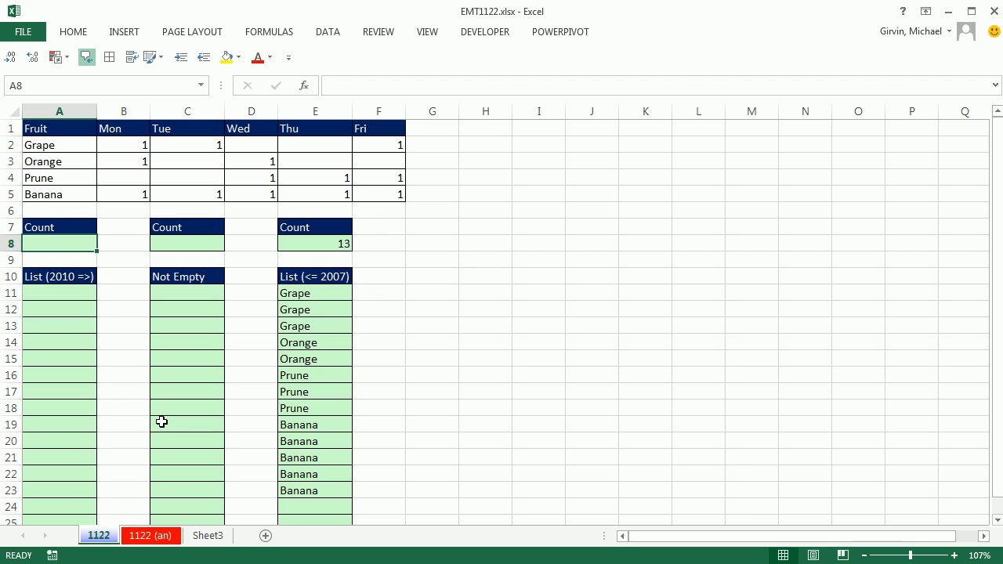
mouse_move(164, 418)
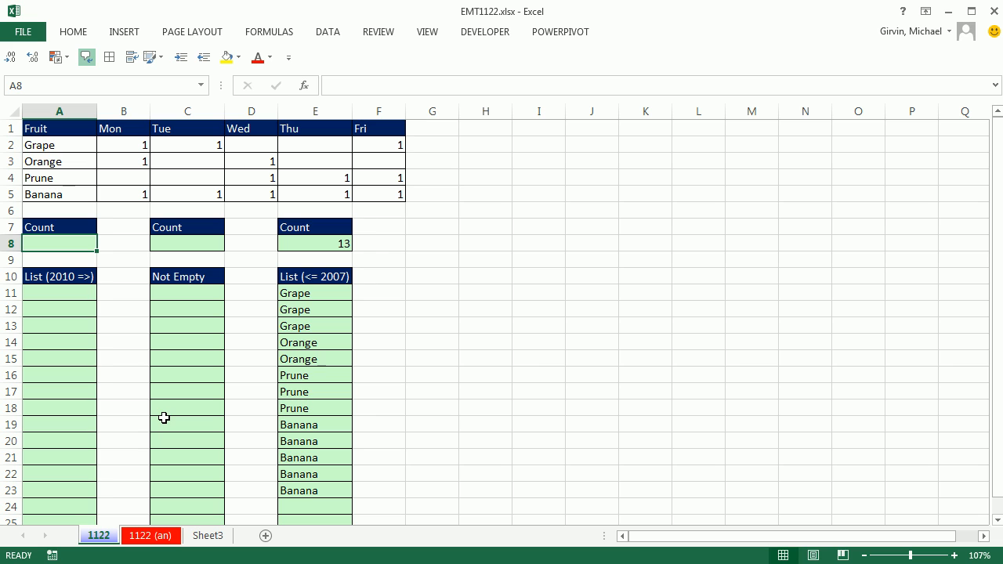
mouse_move(166, 415)
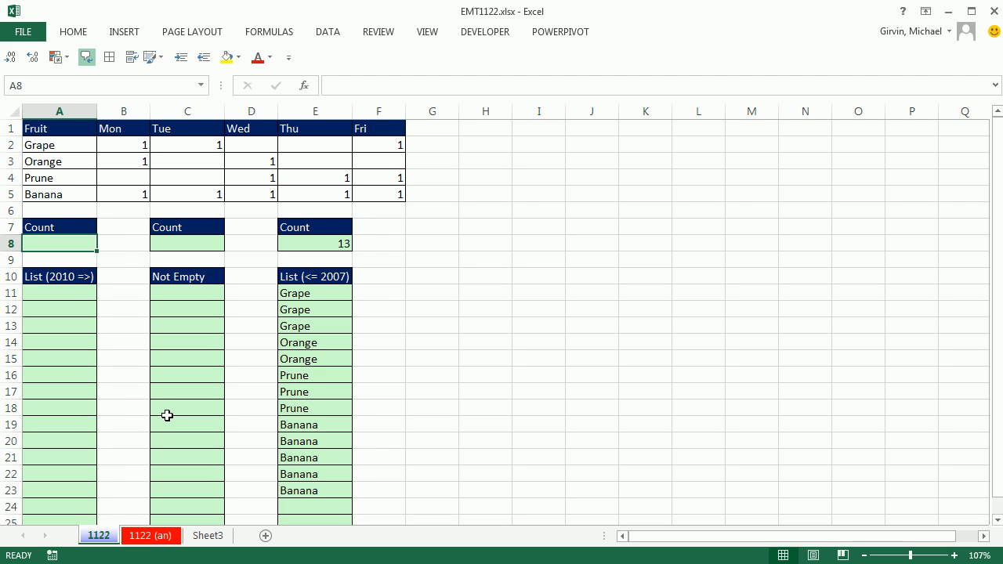
mouse_move(192, 384)
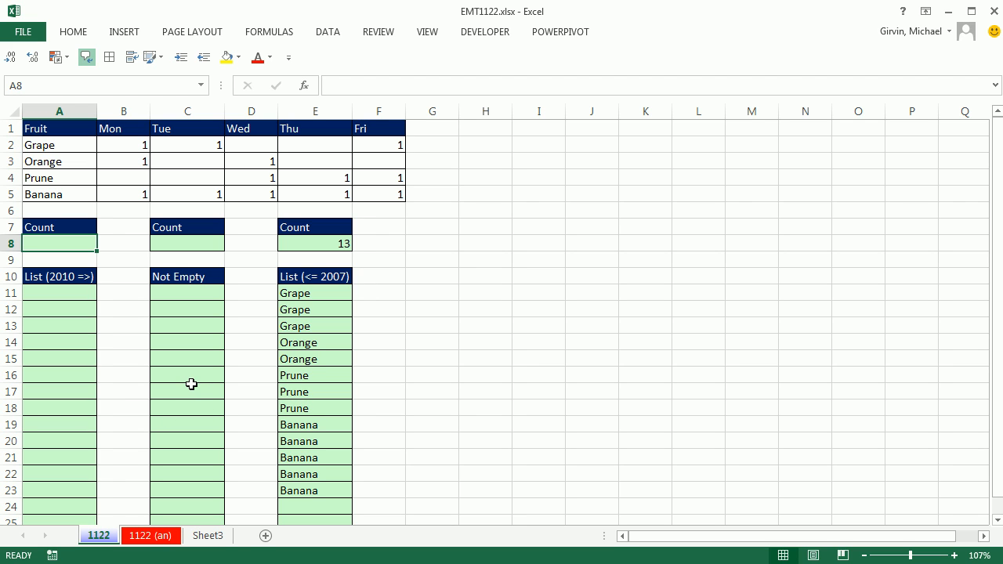
mouse_move(162, 401)
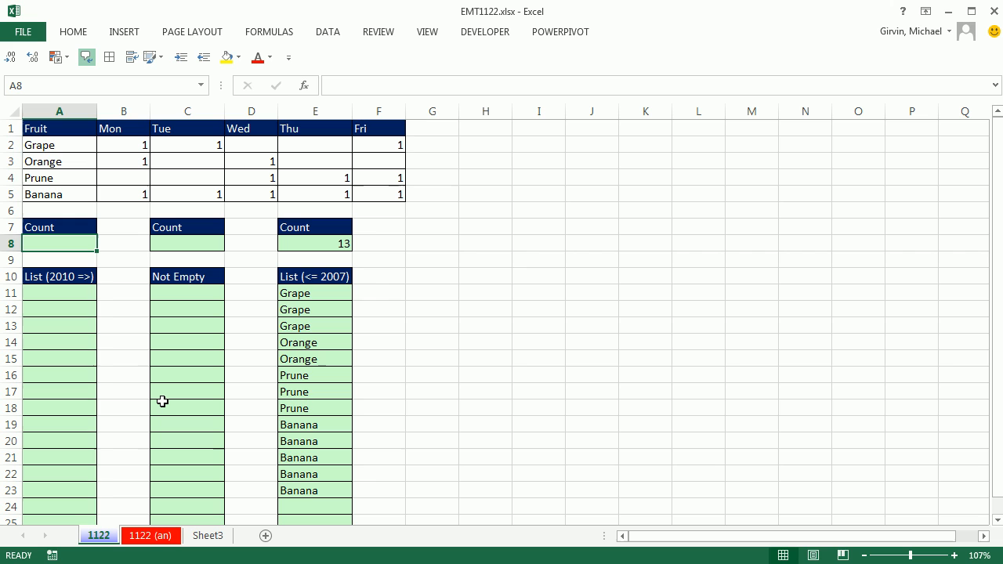
mouse_move(149, 344)
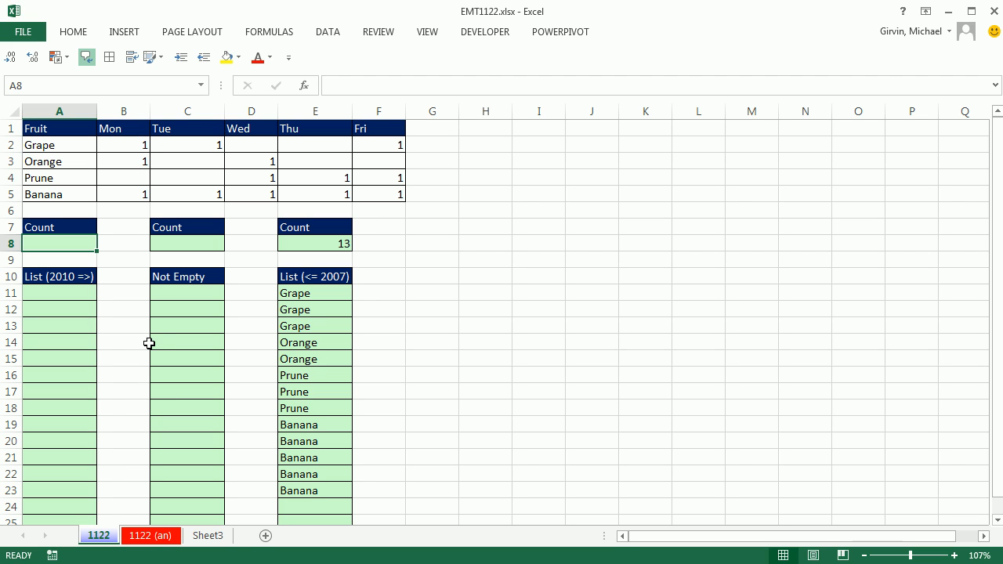
- Start typing =INDEX(A2:A5, in A11 to illustrate the lookup, then abandon it
left_click(379, 144)
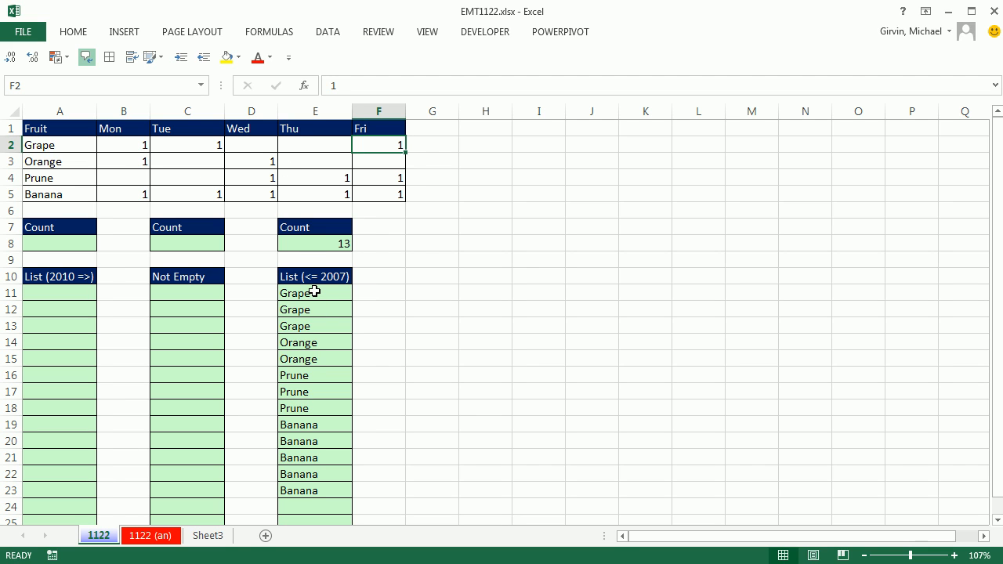
mouse_move(317, 501)
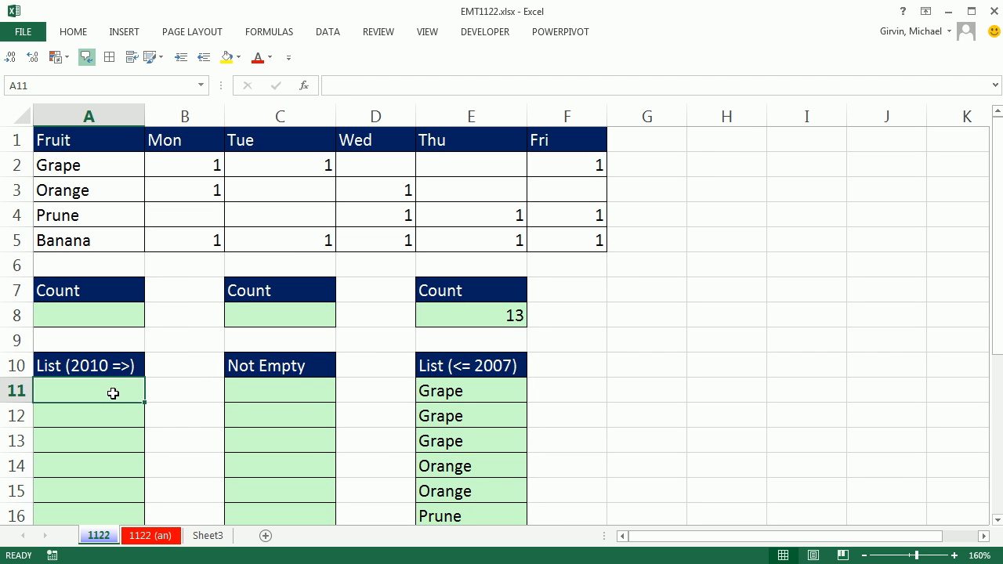
type("=INDEX(A2:A5")
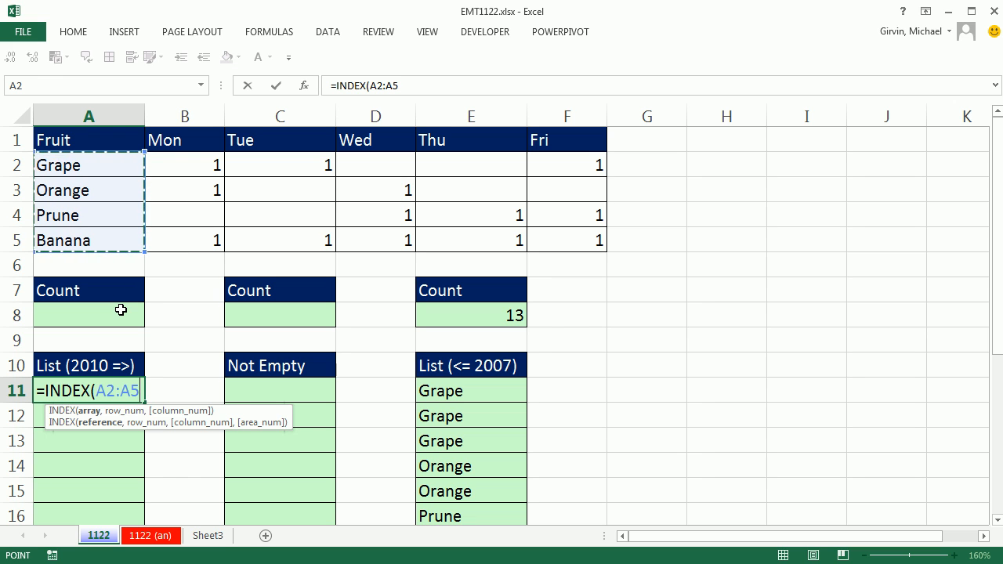
type(",")
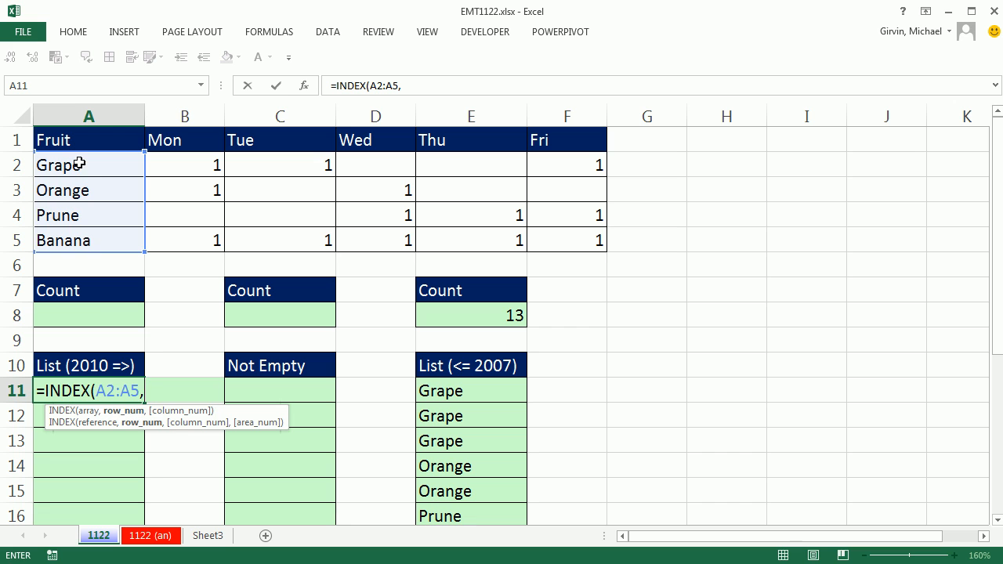
mouse_move(123, 176)
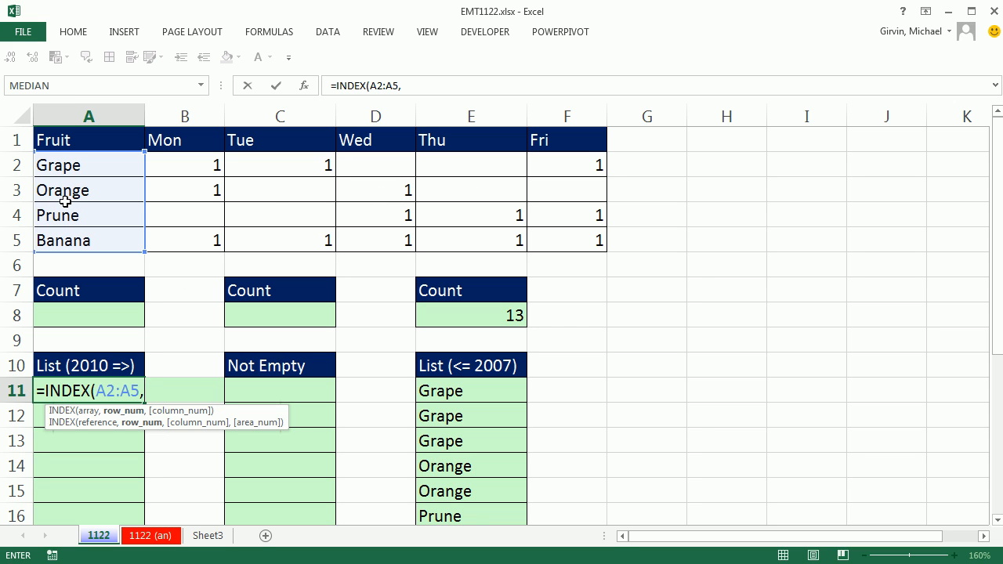
mouse_move(139, 208)
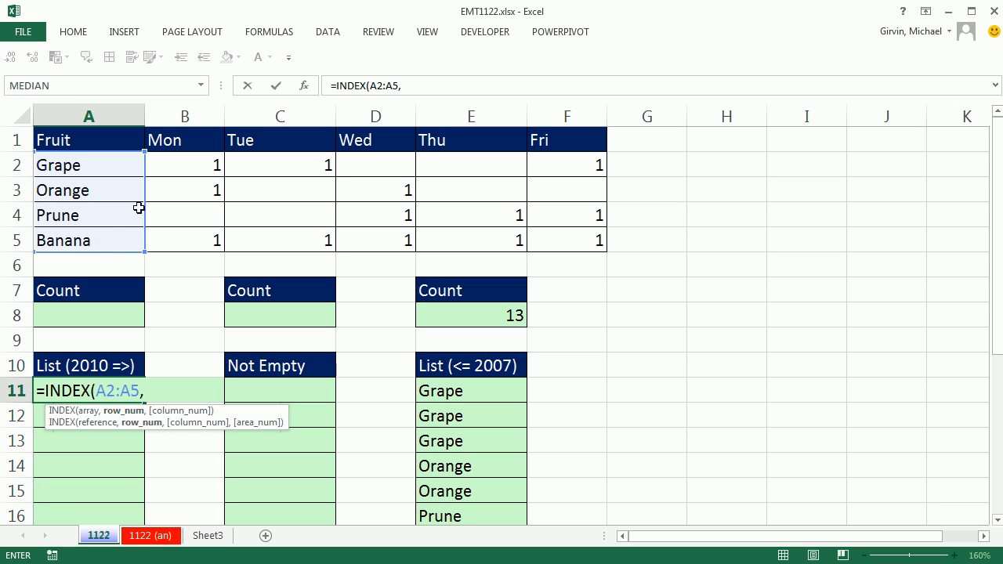
mouse_move(153, 228)
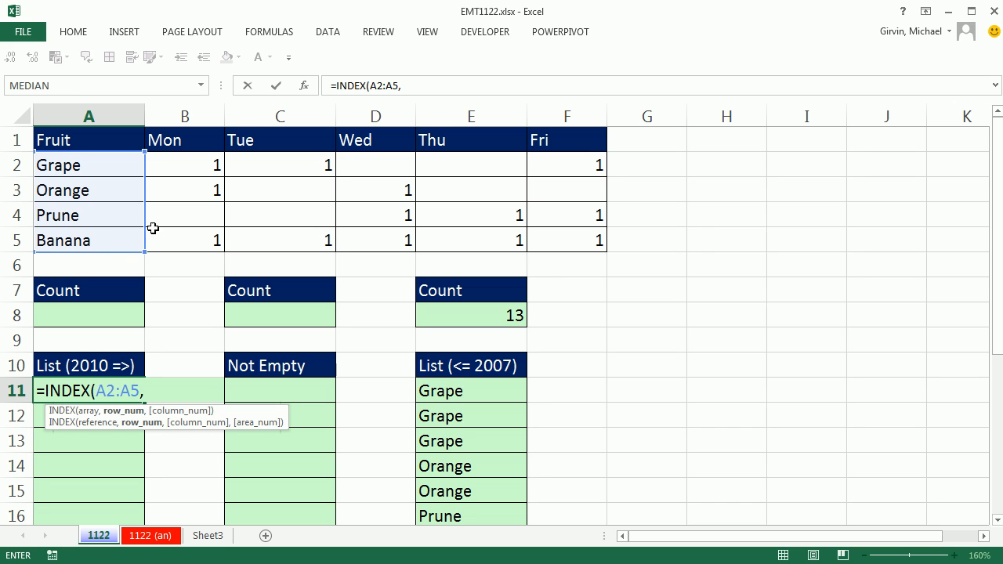
mouse_move(174, 396)
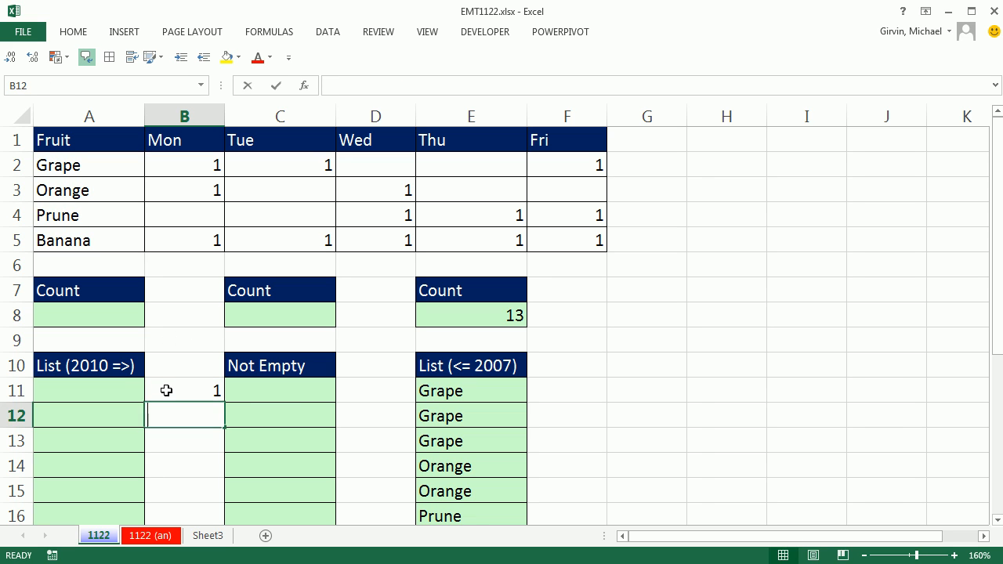
- Build (ROW($A$2:$A$5)-ROW($A$2)+1) in A11 and preview positions 1 to 4 with F9
type("=ro")
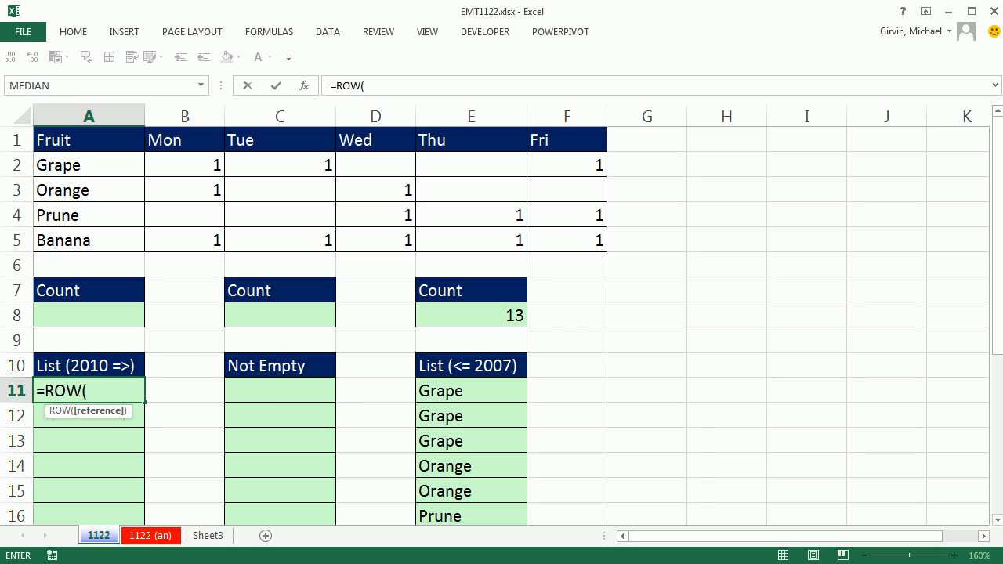
mouse_move(127, 170)
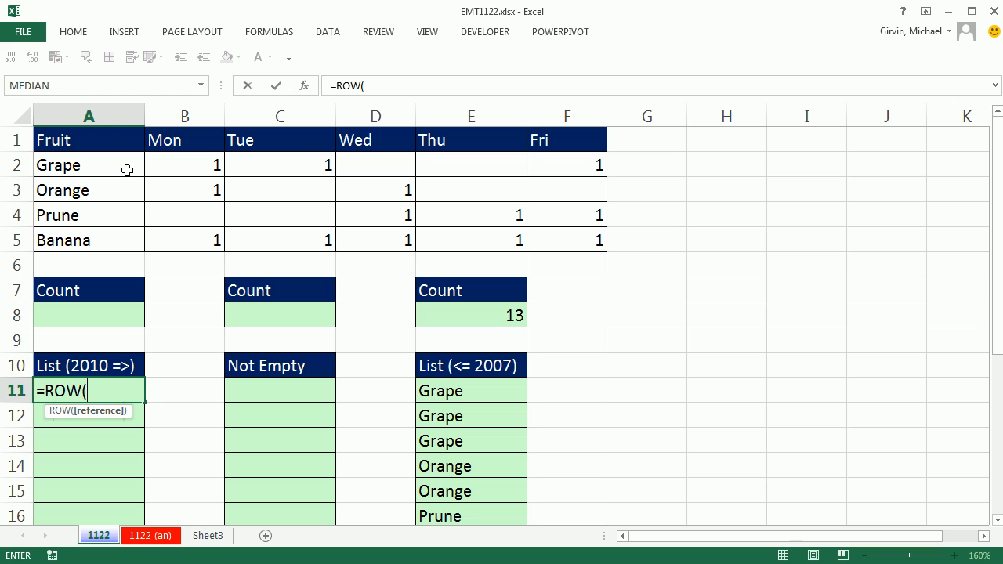
left_click(88, 165)
type("$A$2:$A$5)-ROW($A$2")
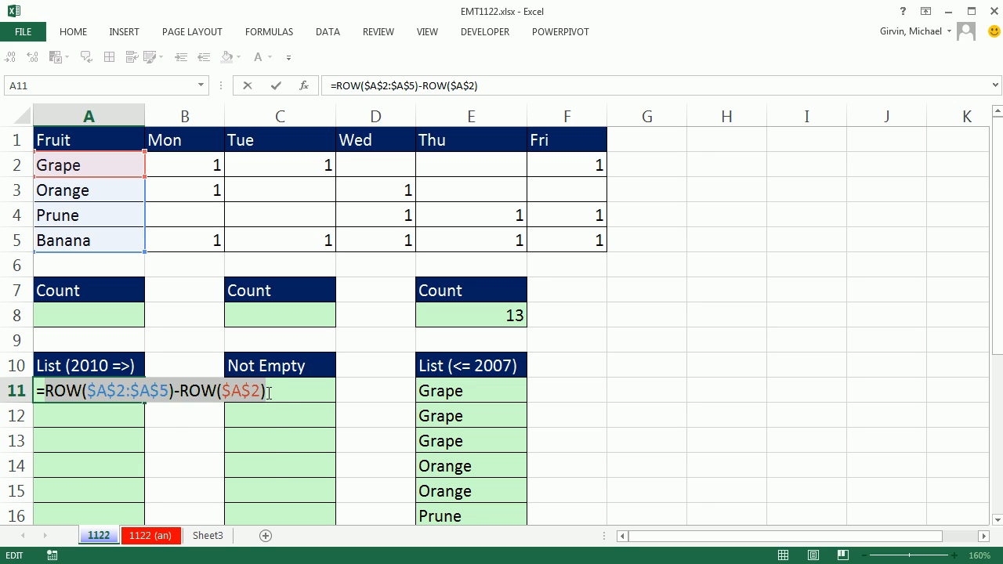
type("+")
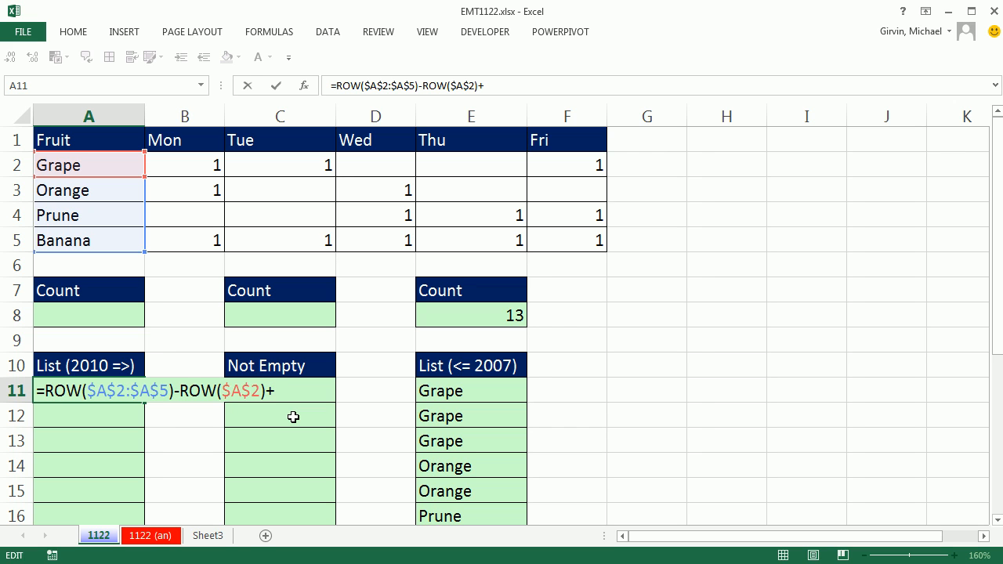
key("f9")
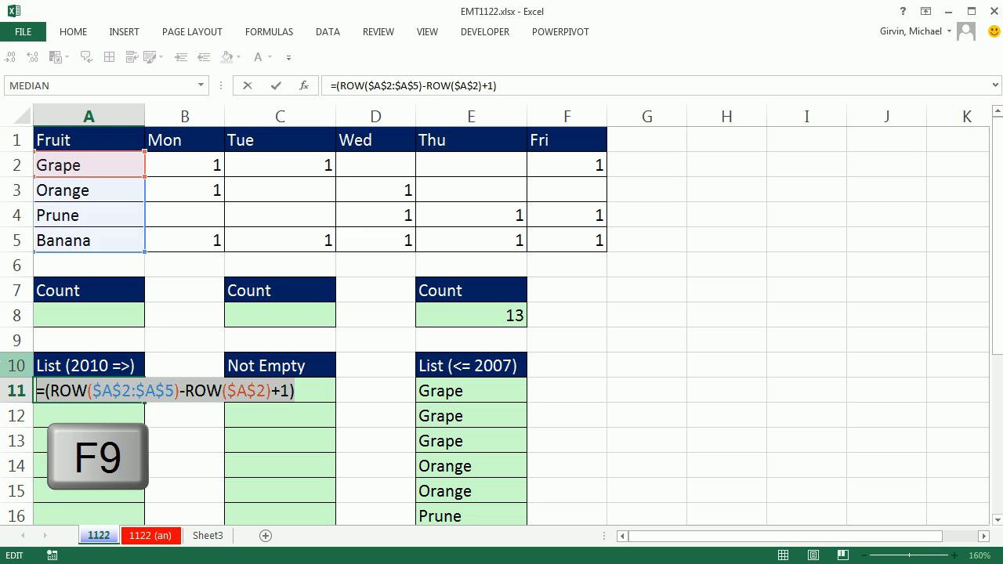
key("F9")
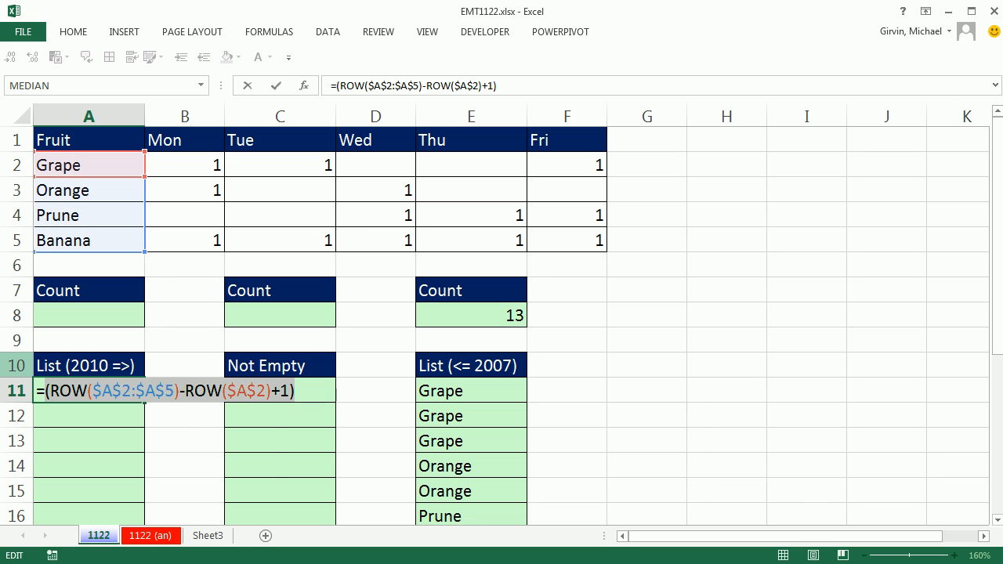
- Append /ISNUMBER($B$2:$F$5) to divide the positions by the day-mark test
type("/ISNUMBER($B$2:$F$5")
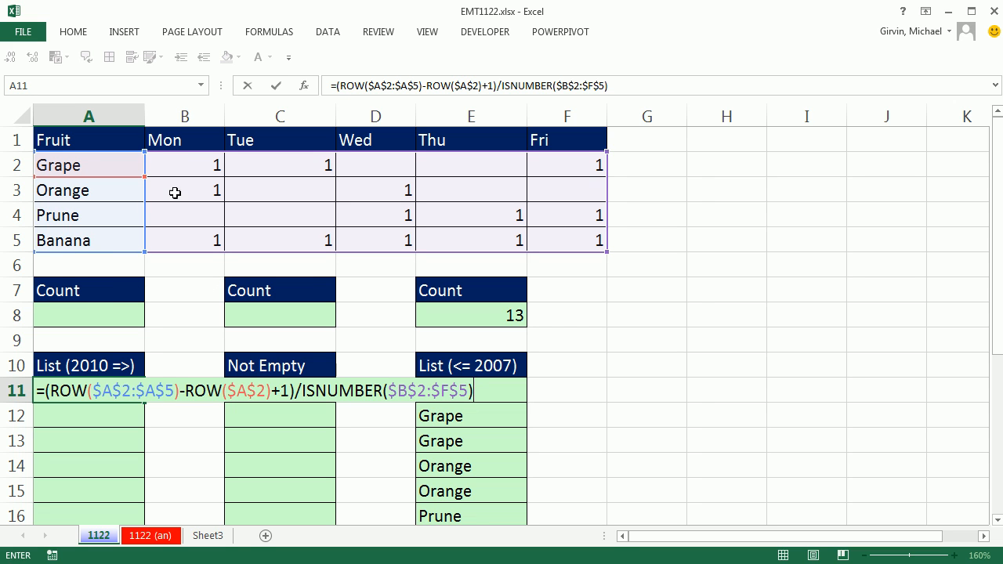
mouse_move(196, 157)
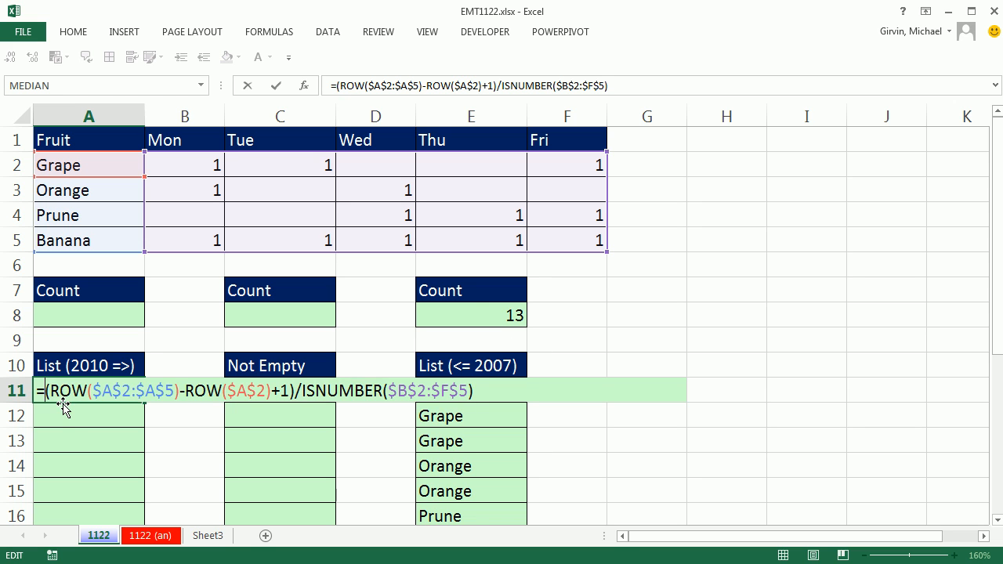
- Wrap the position division in AGGREGATE, with 15 as the first argument
type("ag")
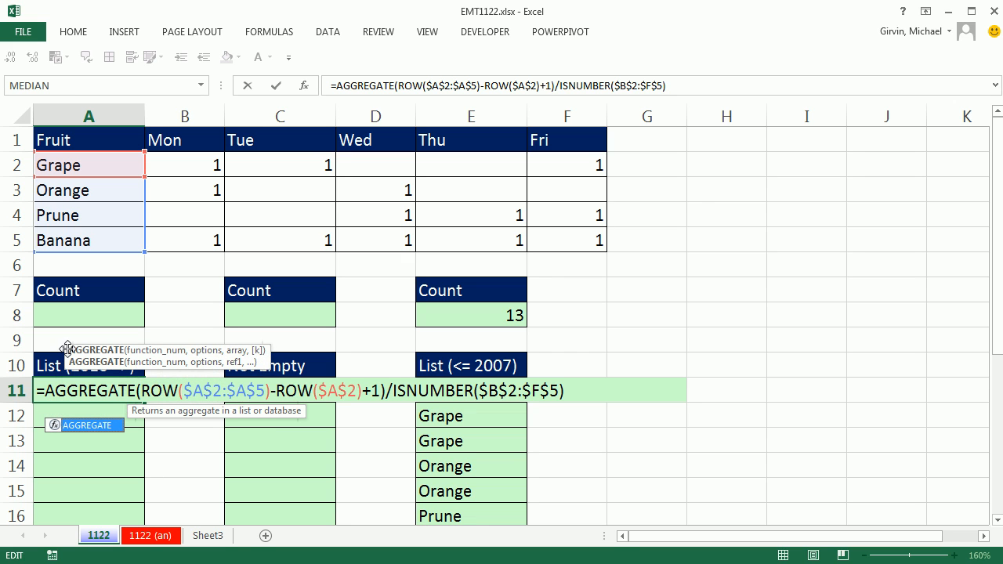
type("(")
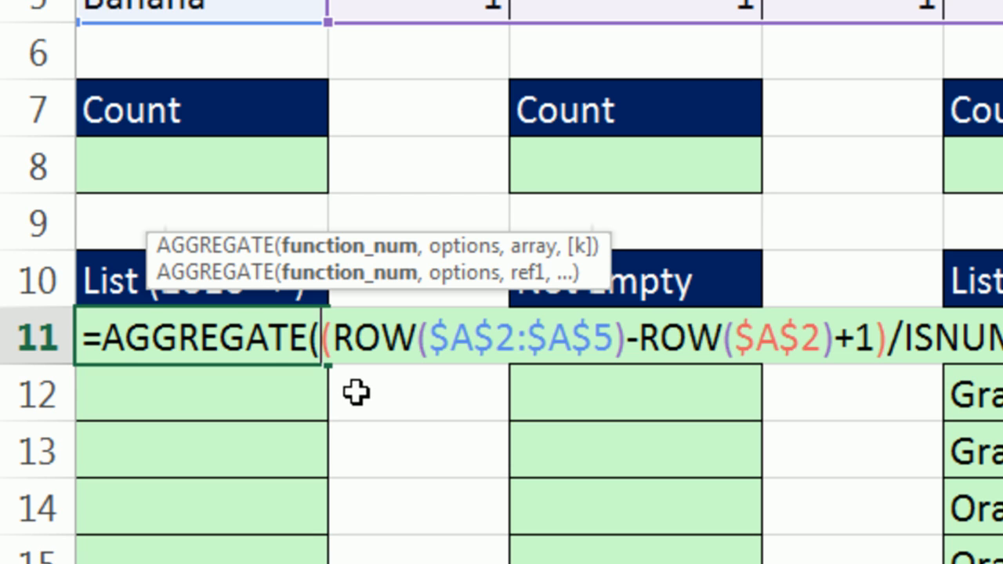
mouse_move(537, 194)
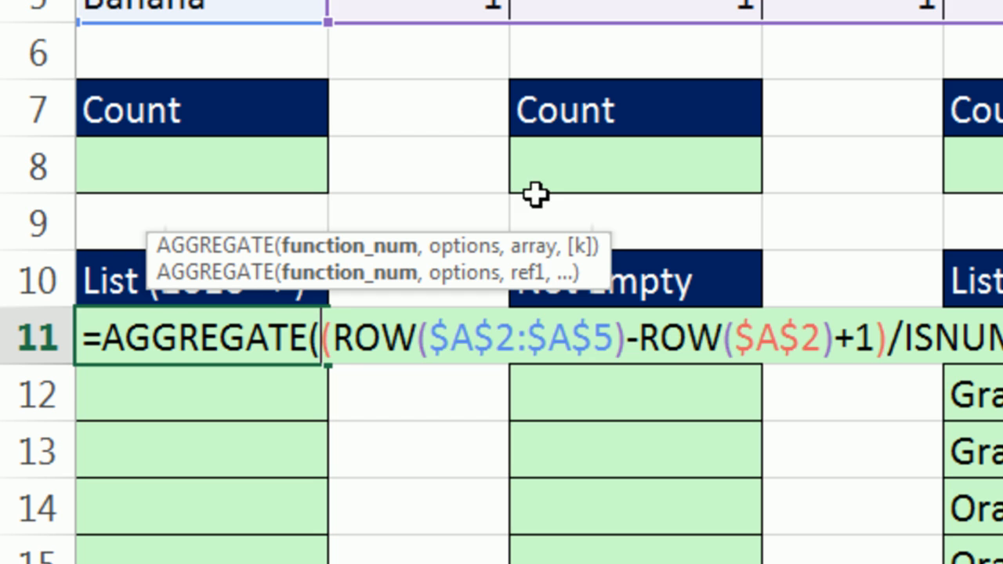
mouse_move(528, 293)
type("15")
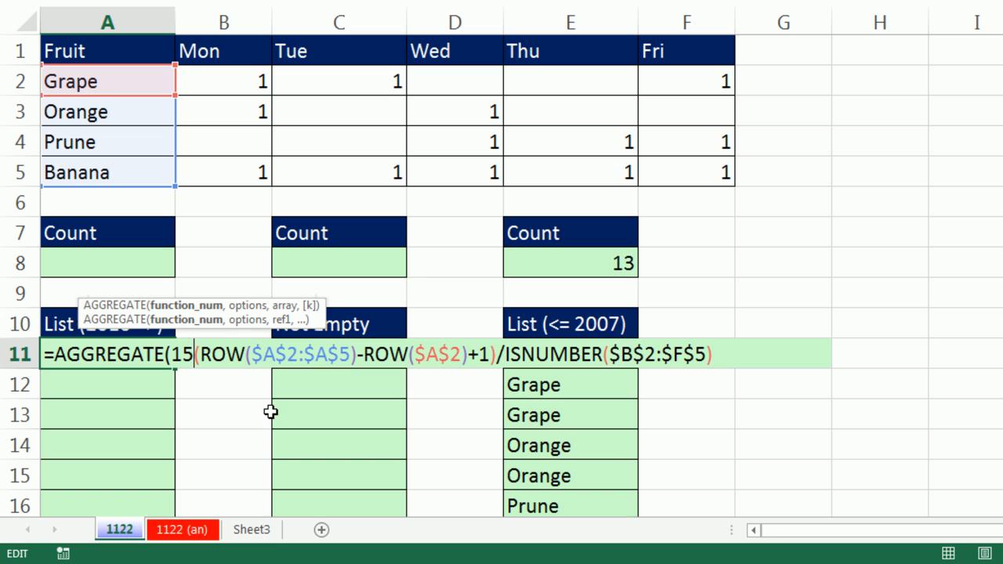
- Finish AGGREGATE(15,6,…,ROWS(A$11:A11)) and enter it in A11, returning 1
type(",")
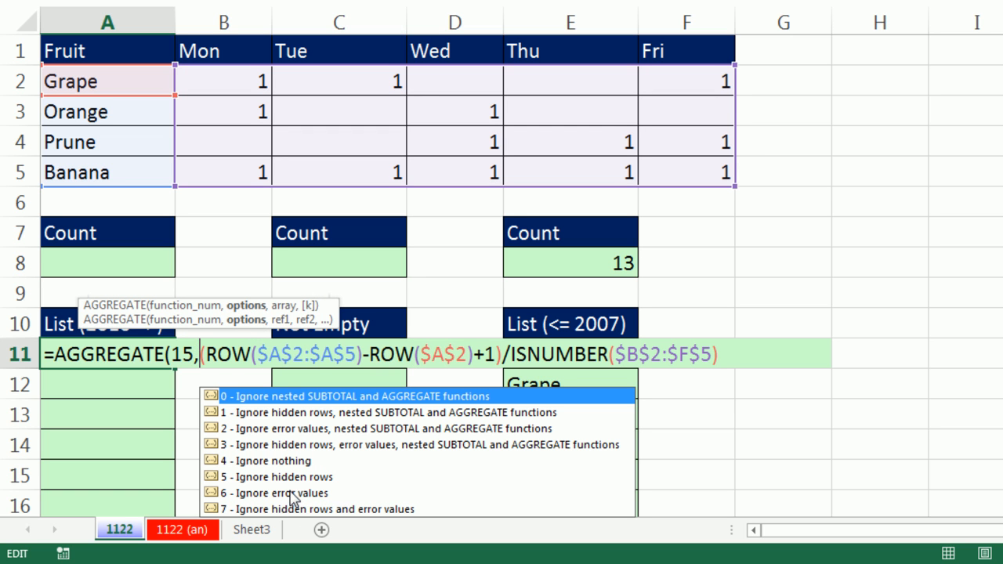
mouse_move(272, 506)
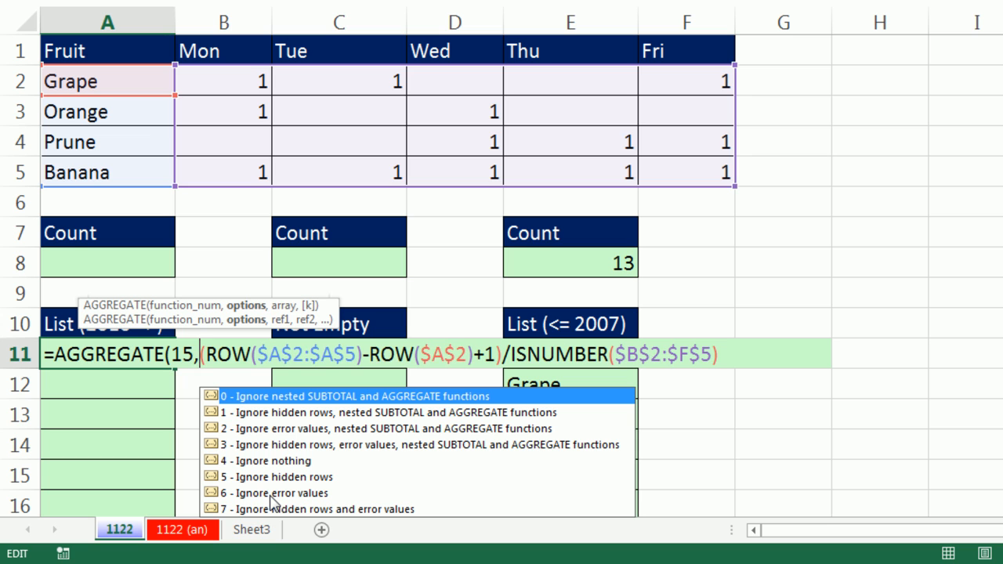
type("6")
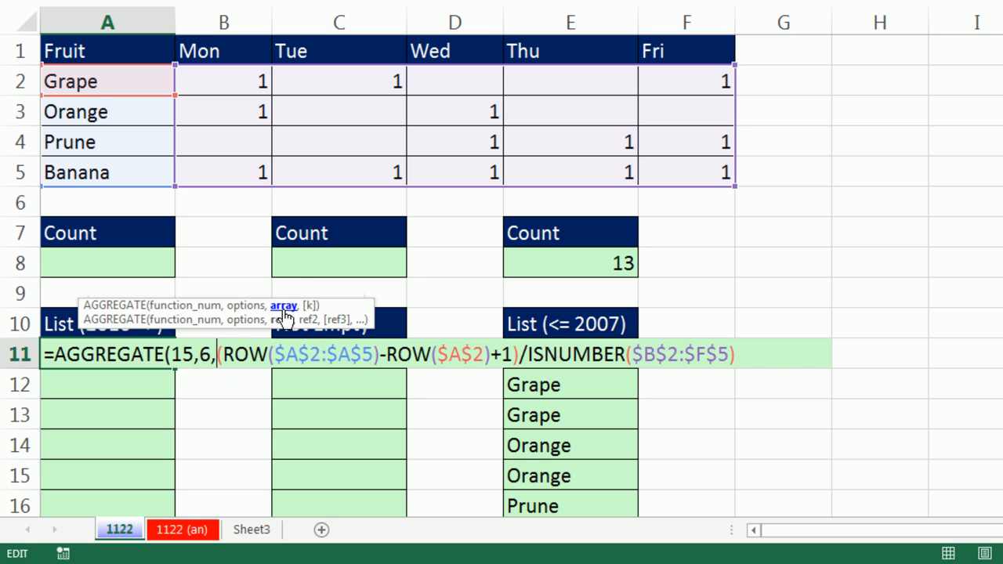
key("F9")
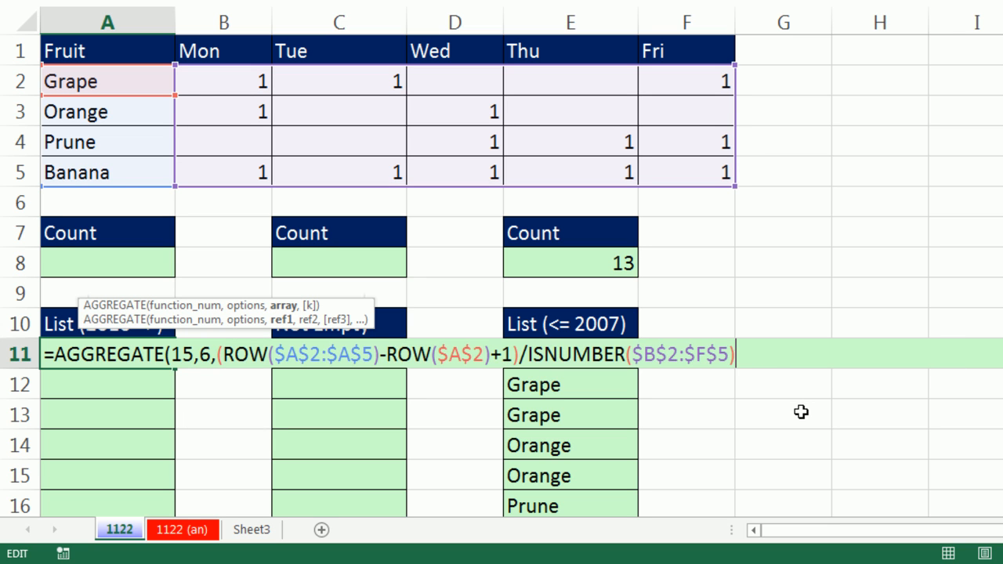
type(",")
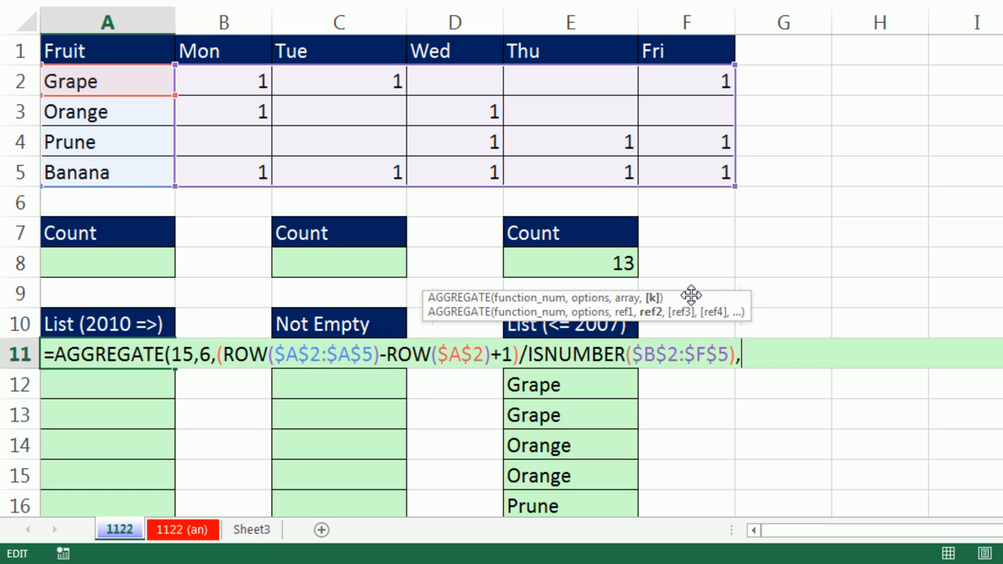
type("row")
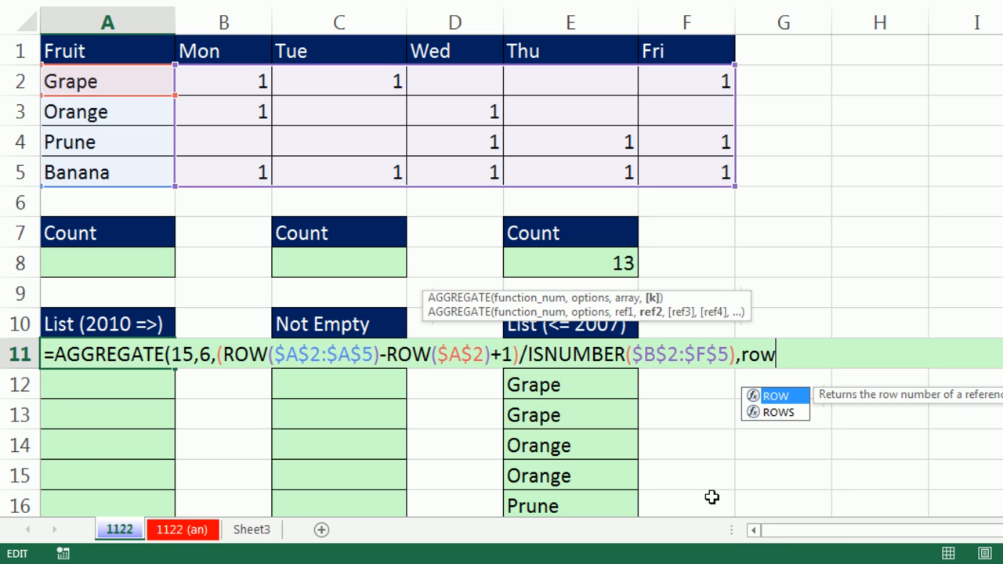
type("ROWS(A$")
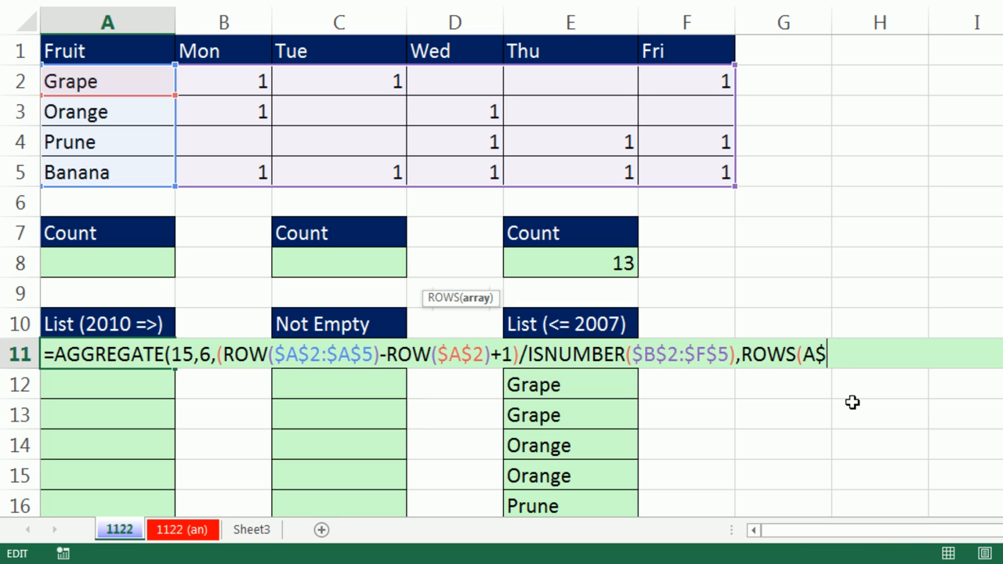
type("11:A11")
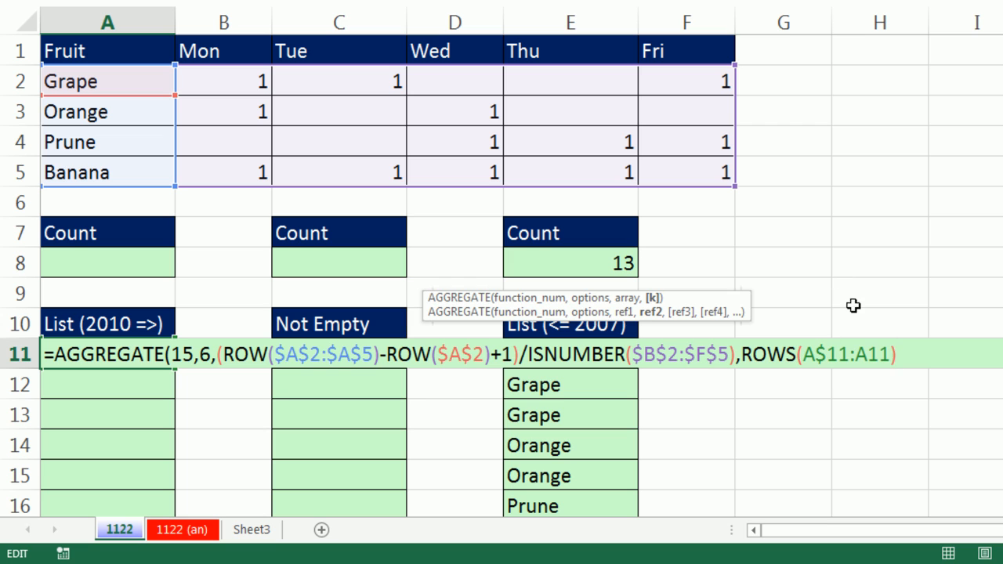
mouse_move(842, 460)
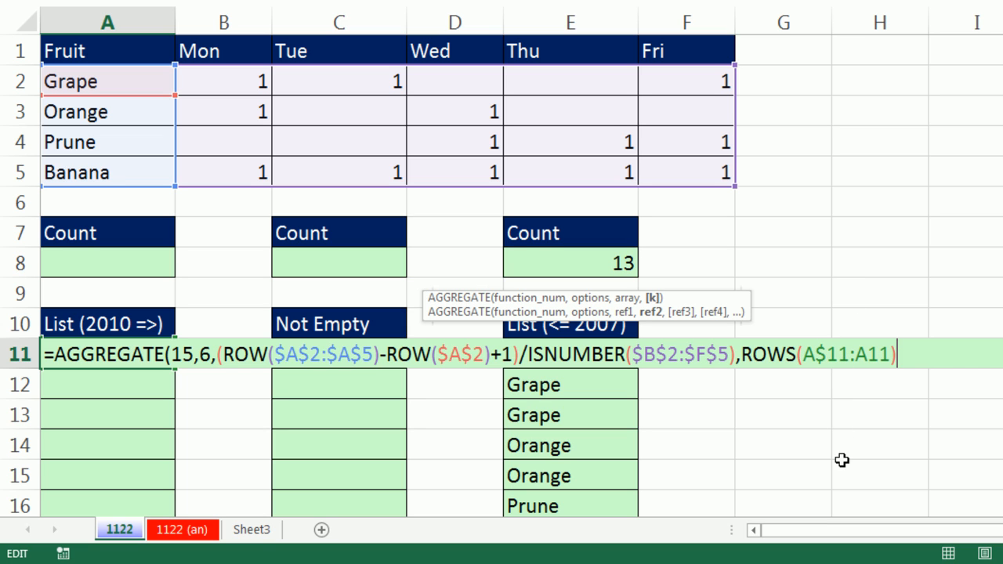
mouse_move(784, 384)
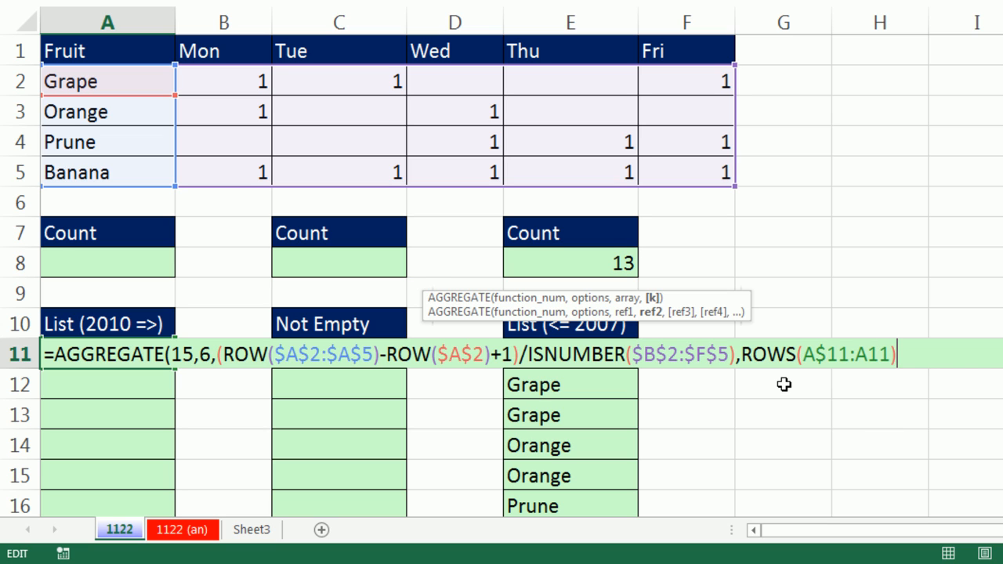
mouse_move(877, 405)
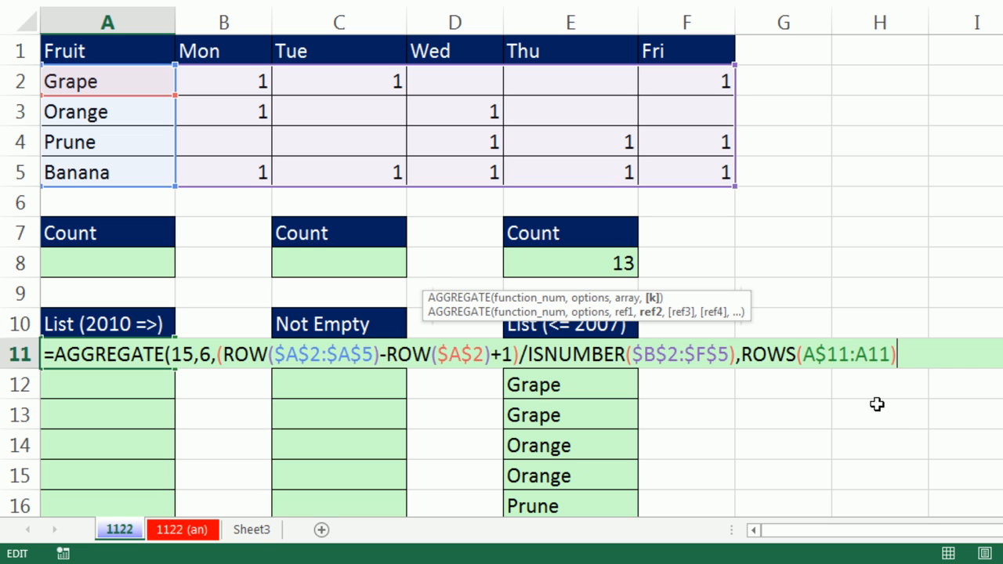
mouse_move(898, 372)
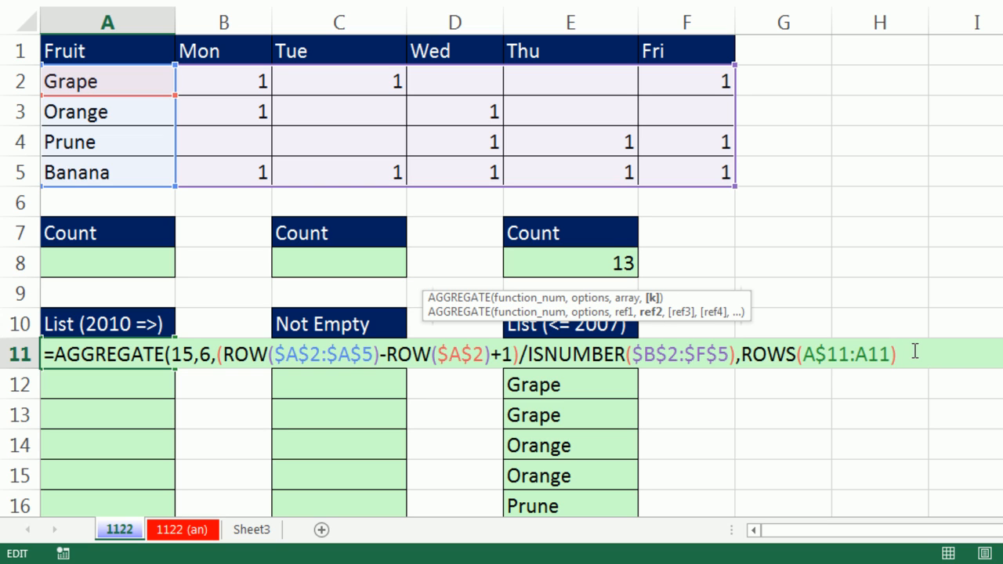
key("Enter")
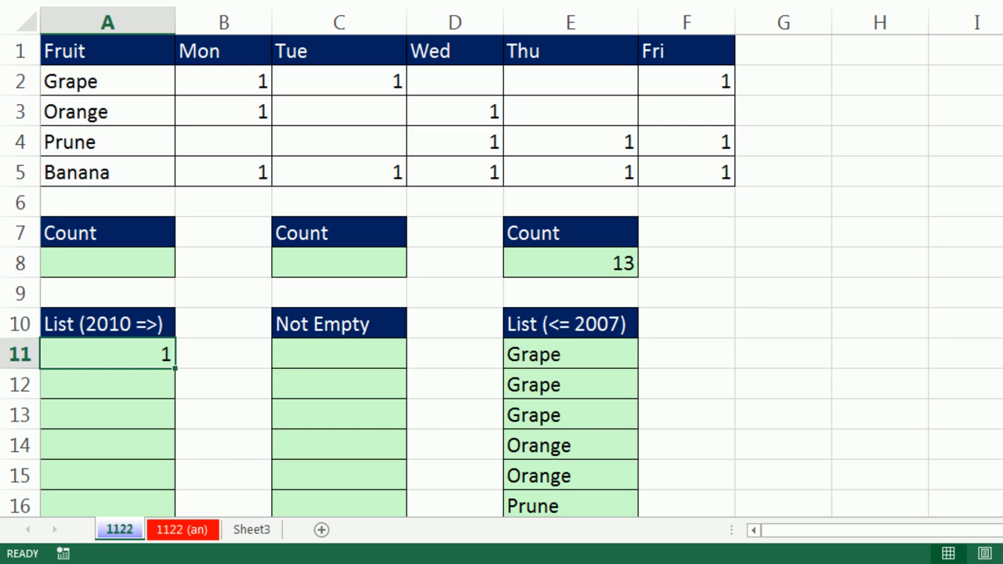
- Fill the AGGREGATE formula down and wrap A11 in INDEX($A$2:$A$5,…)
scroll("down", 3)
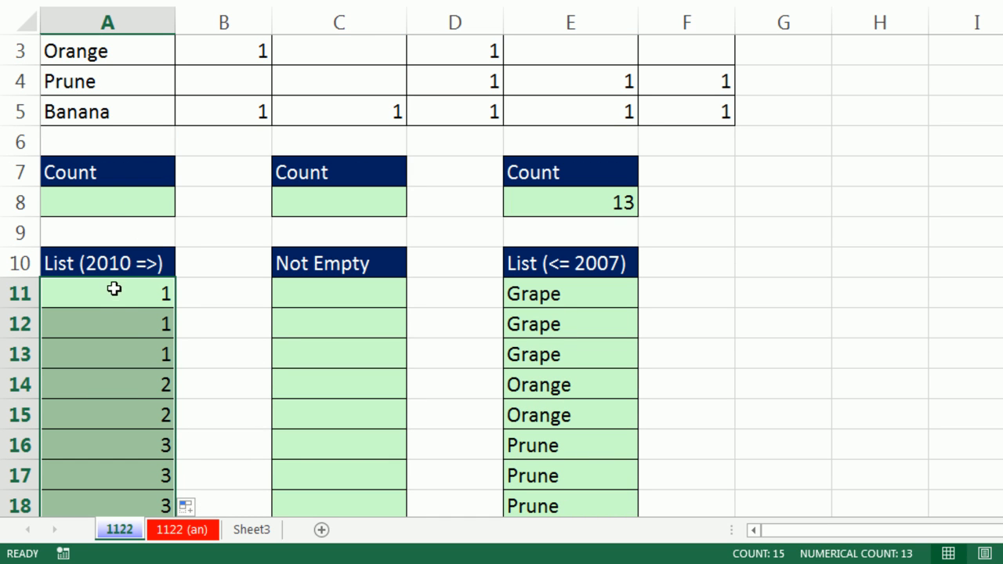
mouse_move(157, 289)
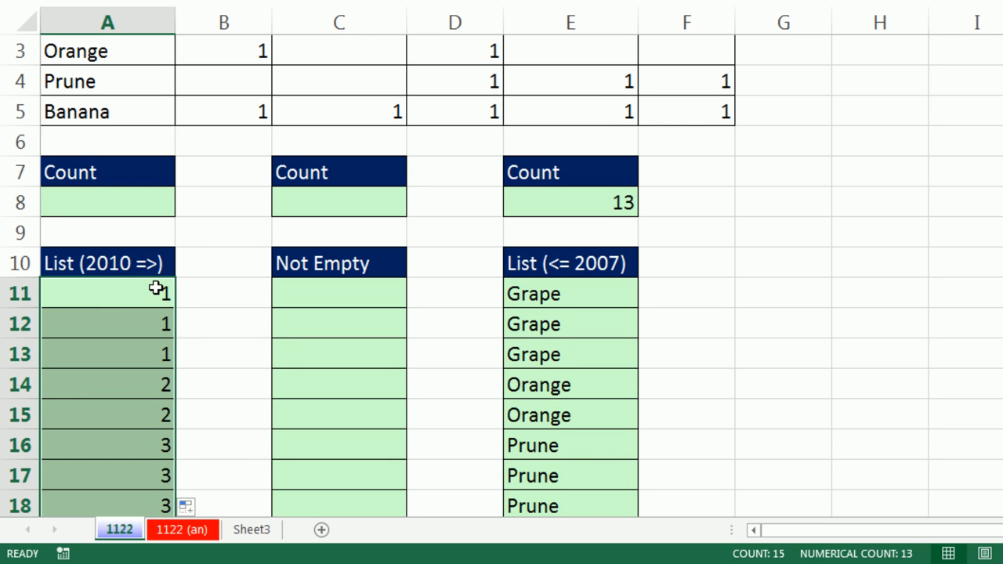
mouse_move(278, 198)
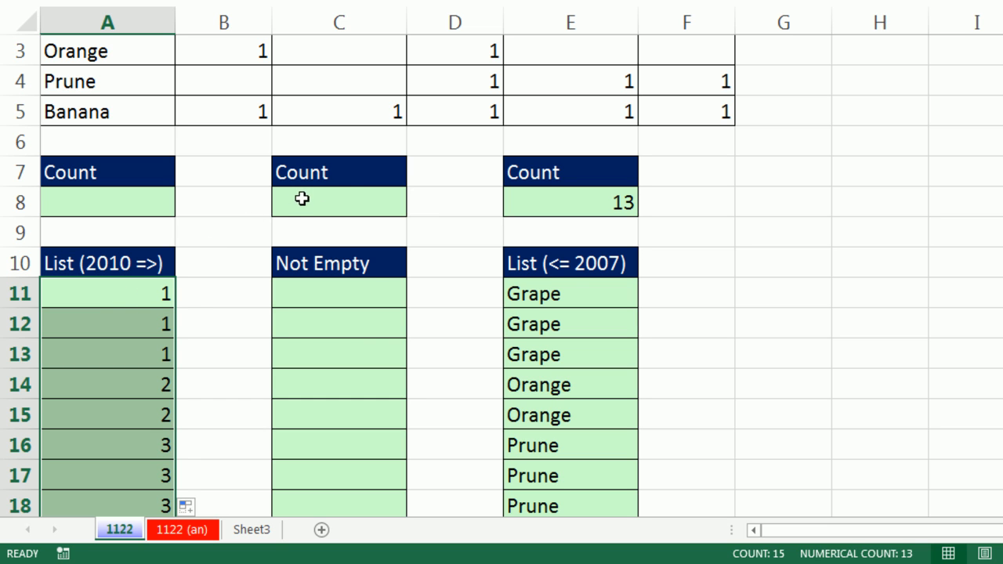
double_click(107, 293)
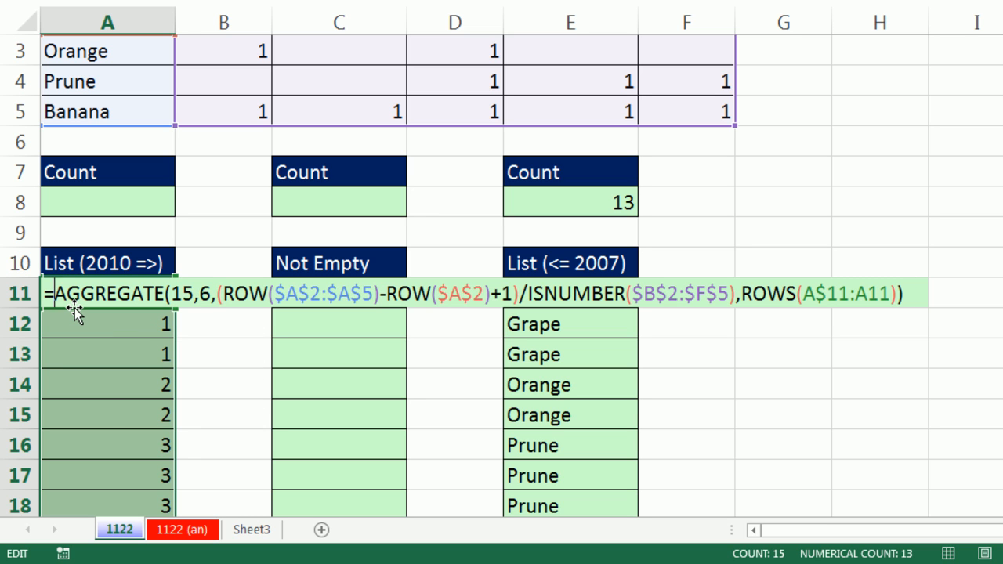
type("INDEX(A5")
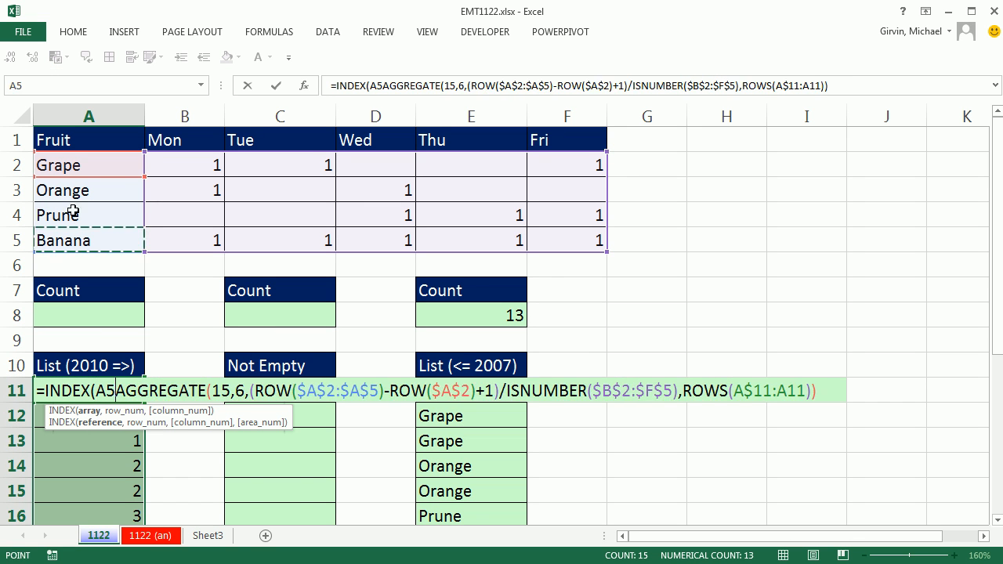
key("f4")
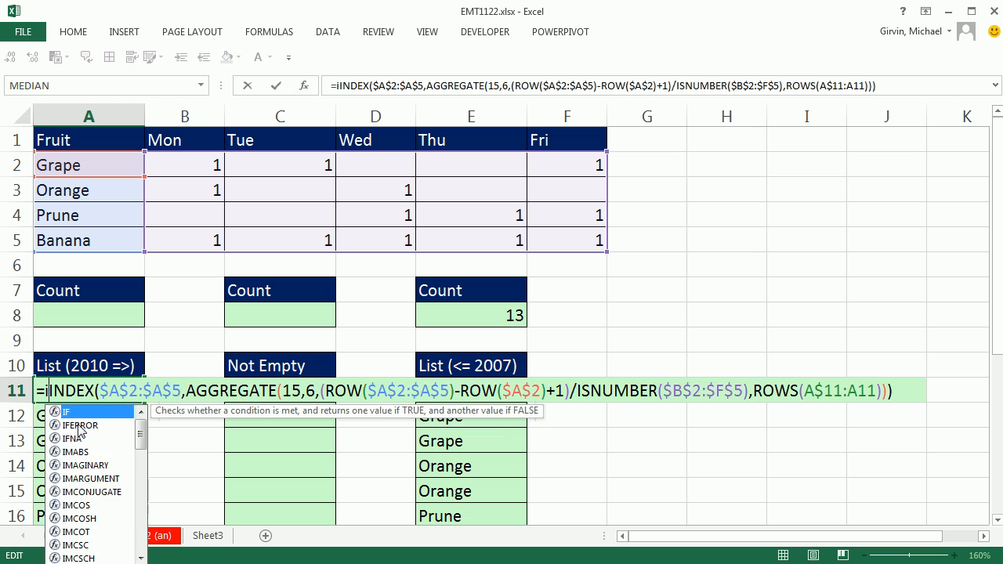
- Type the start of a wrapping function ahead of INDEX in A11's formula
type("f")
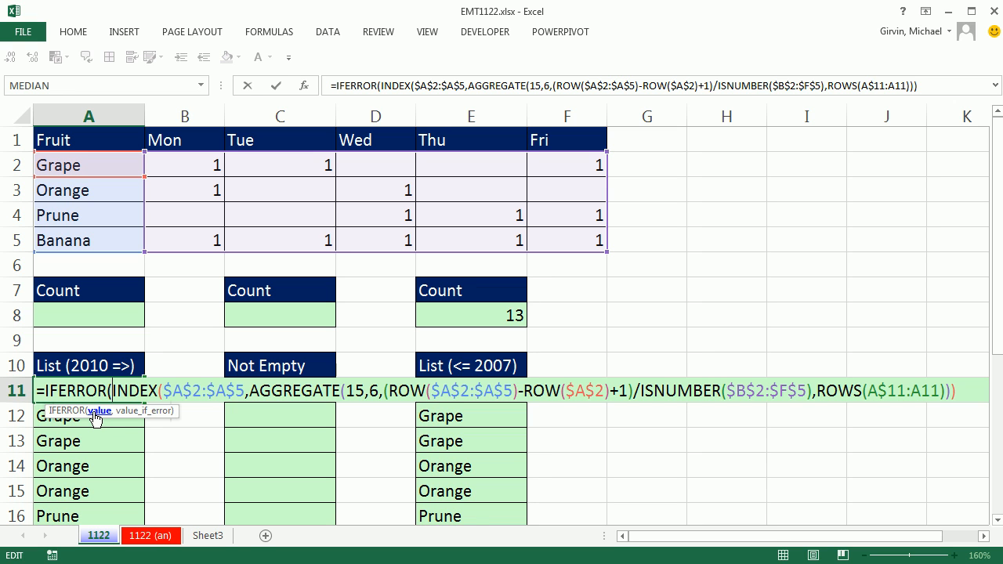
scroll("down", 3)
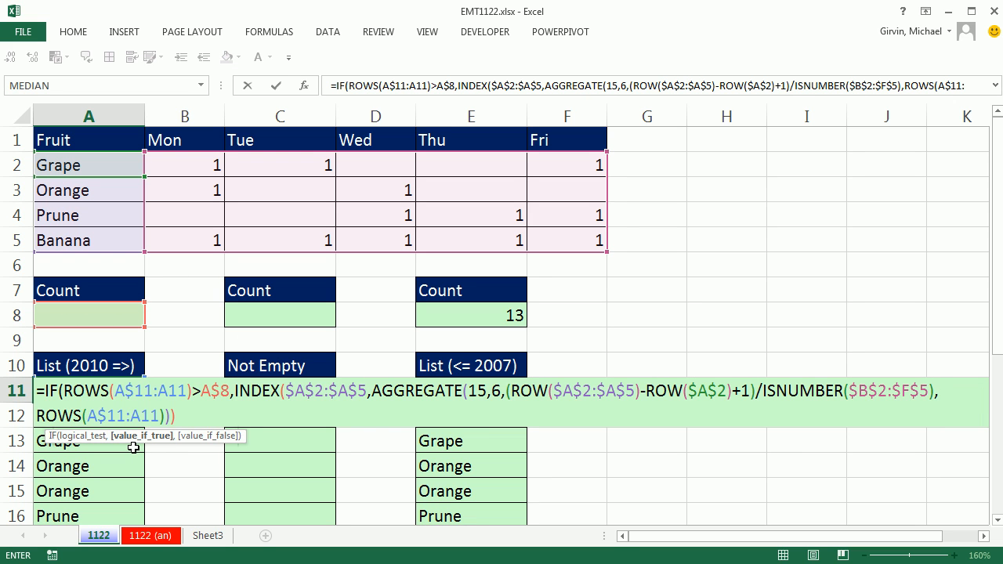
- Insert "" as the blank result after A$8 and confirm A11's IF formula
type("\"\",")
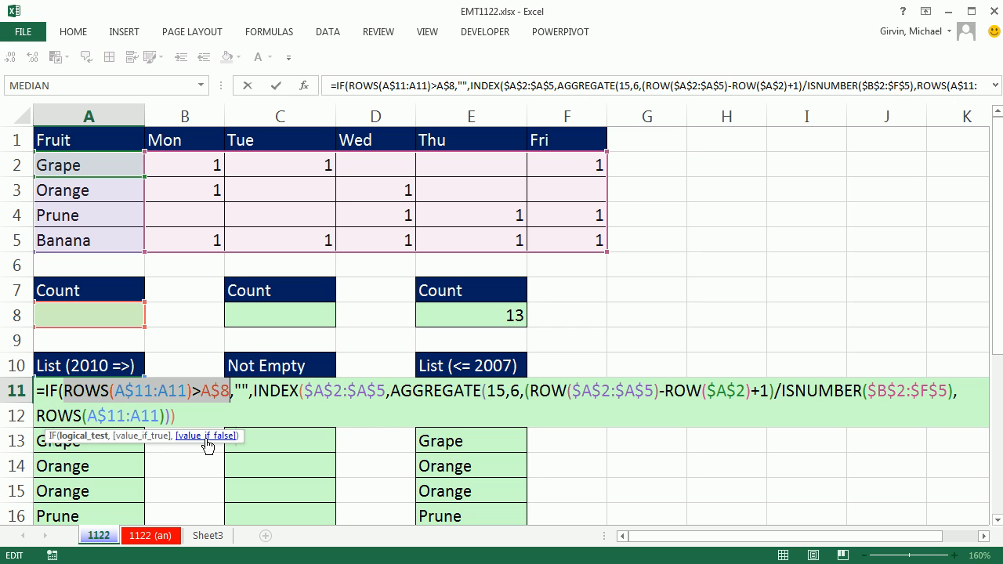
mouse_move(200, 443)
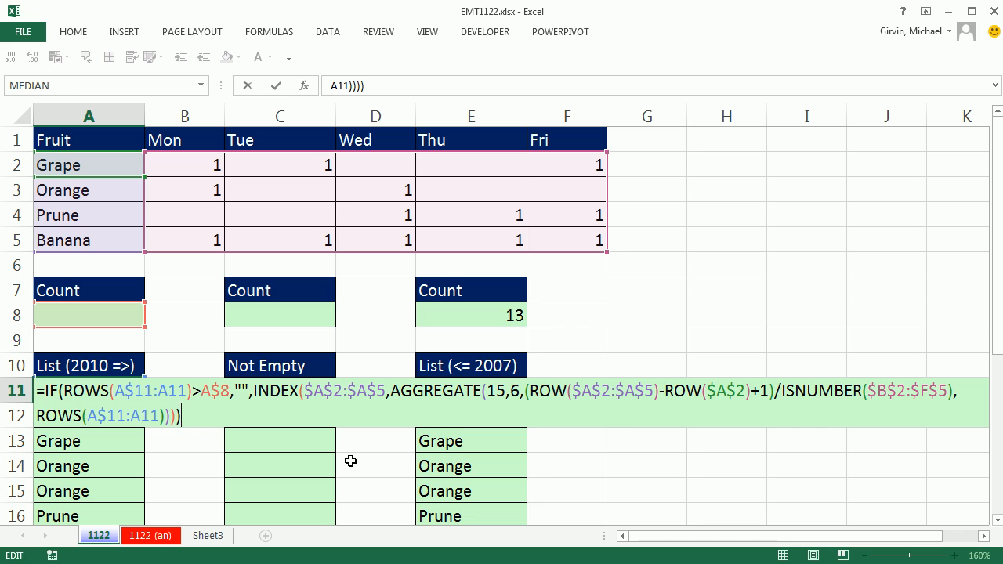
key("enter")
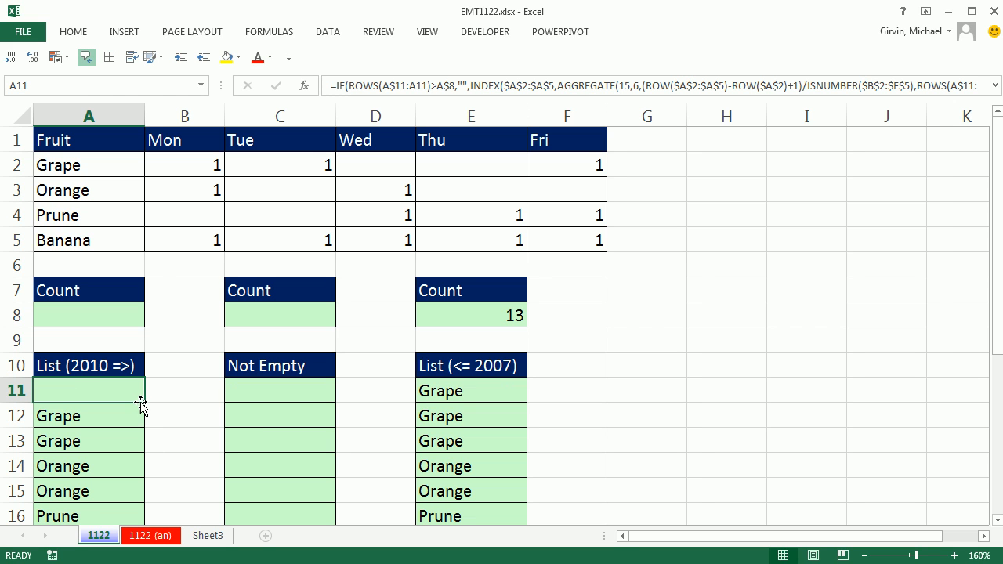
- Fill A11 down to A25 and enter =COUNTIF(B2:F5,1) in A8, showing 8
left_click_drag(88, 390, 89, 516)
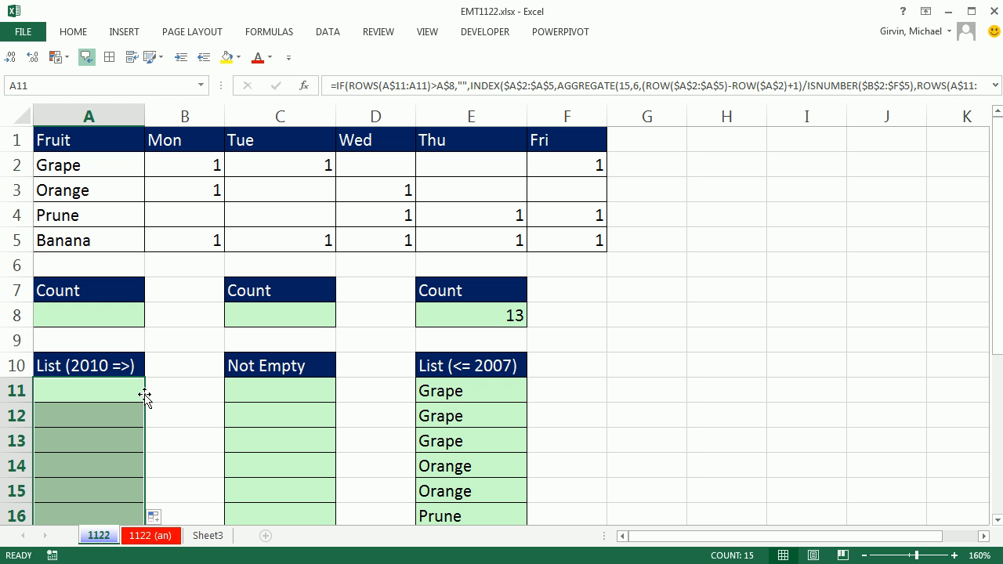
type("=COUNTIF(")
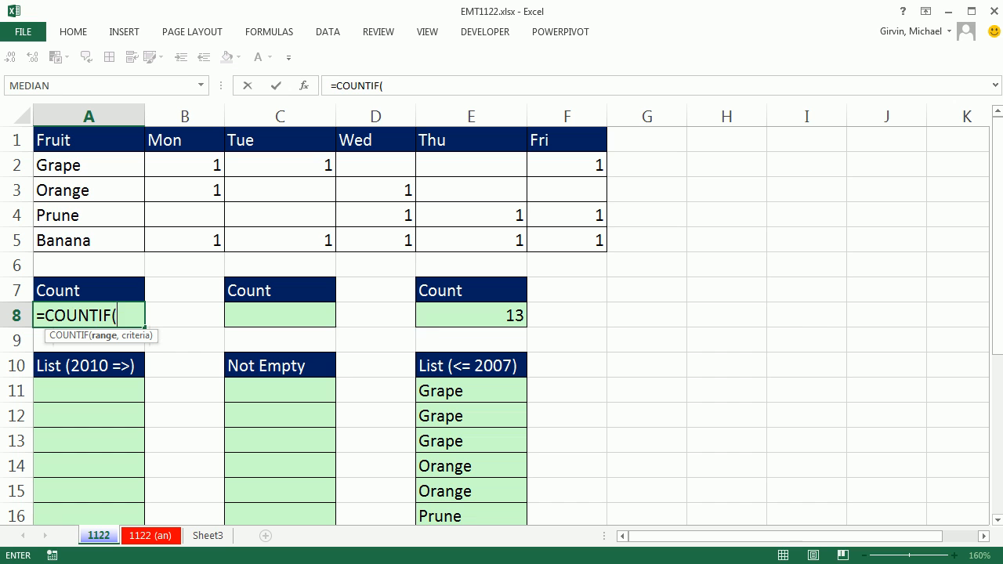
left_click_drag(185, 165, 567, 239)
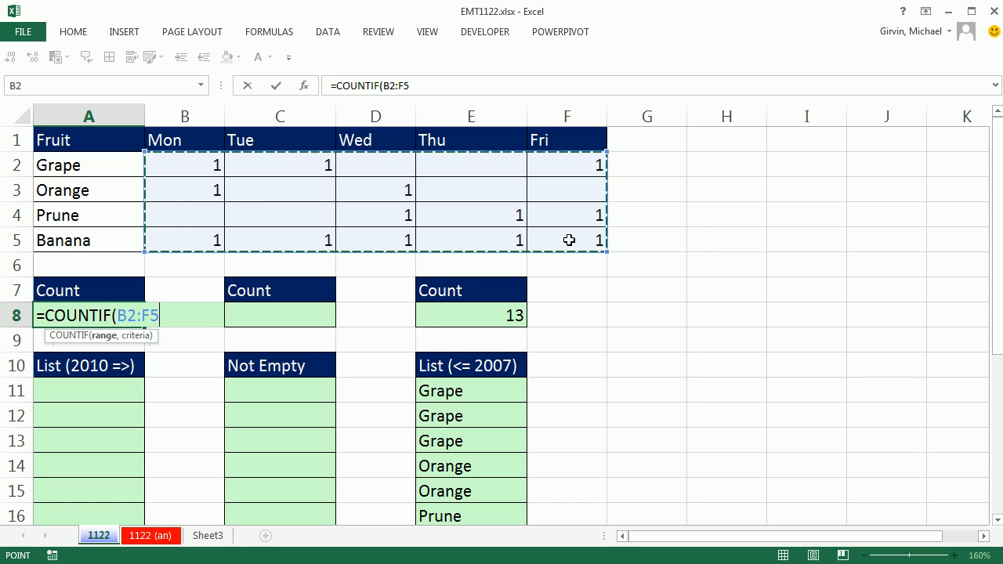
type(",1")
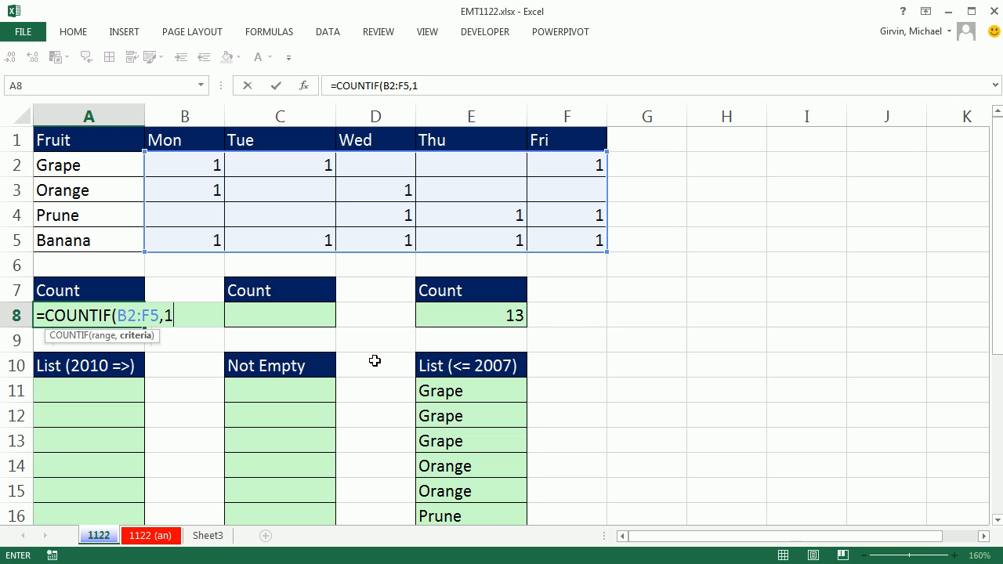
key("Enter")
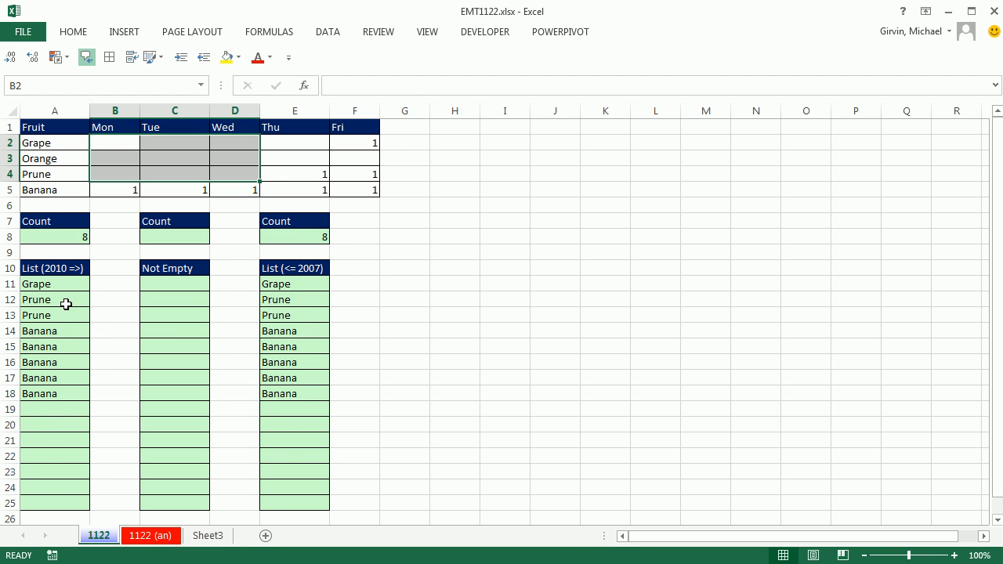
mouse_move(260, 437)
type("=COUNTIF(B2:F5")
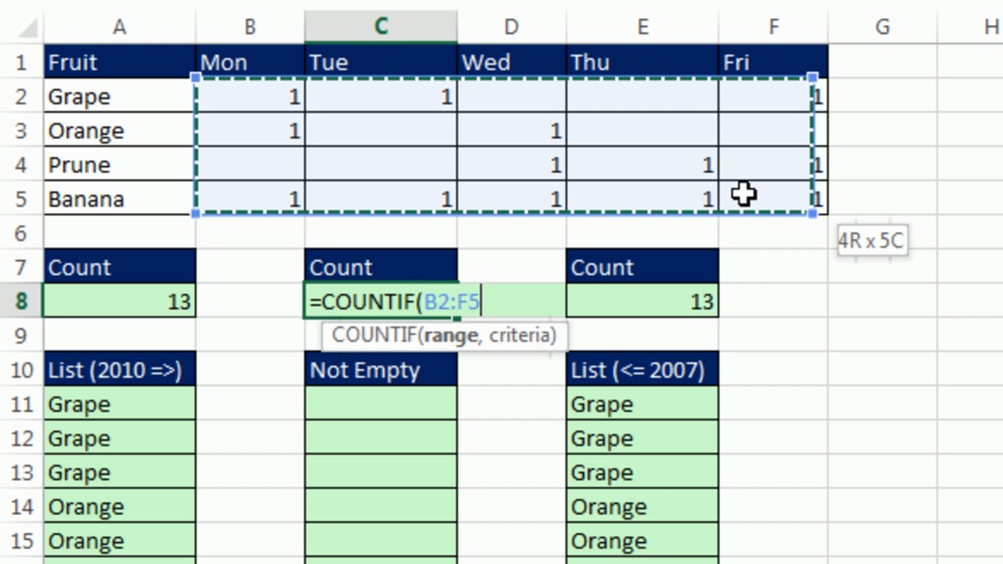
- Enter =COUNTIF(B2:F5,"<>") in C8 so the Not Empty count shows 13
type(",")
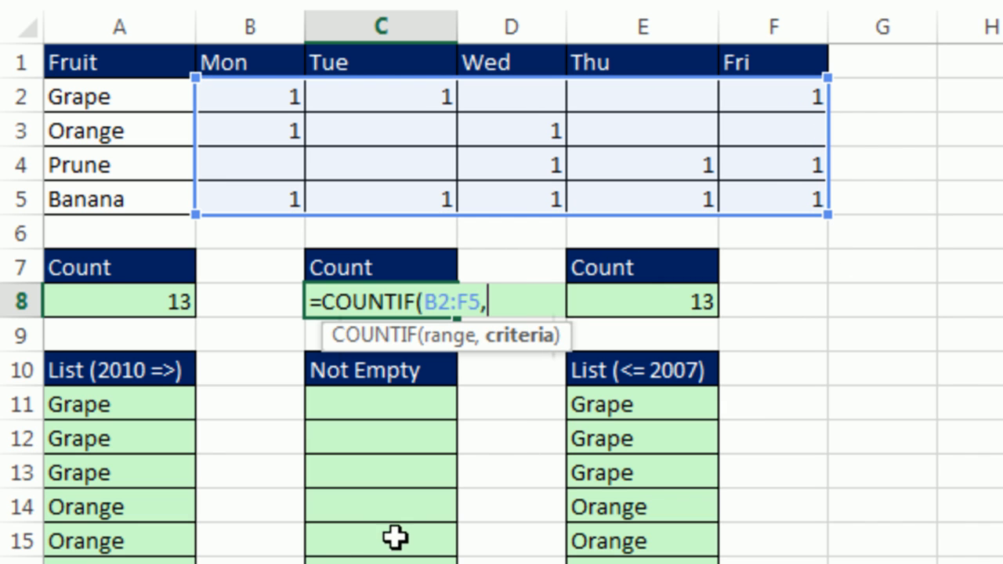
type("\"<>")
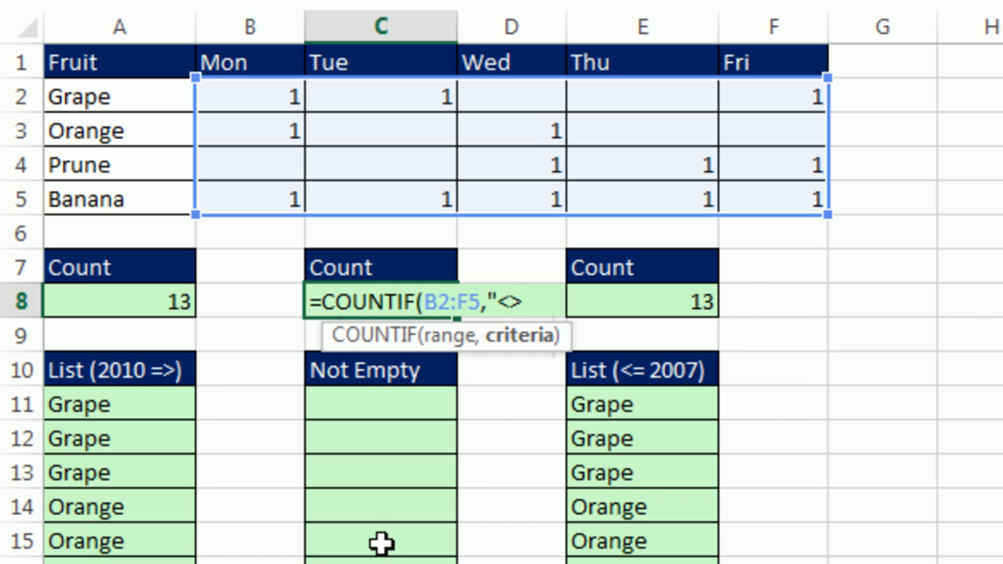
type("\")")
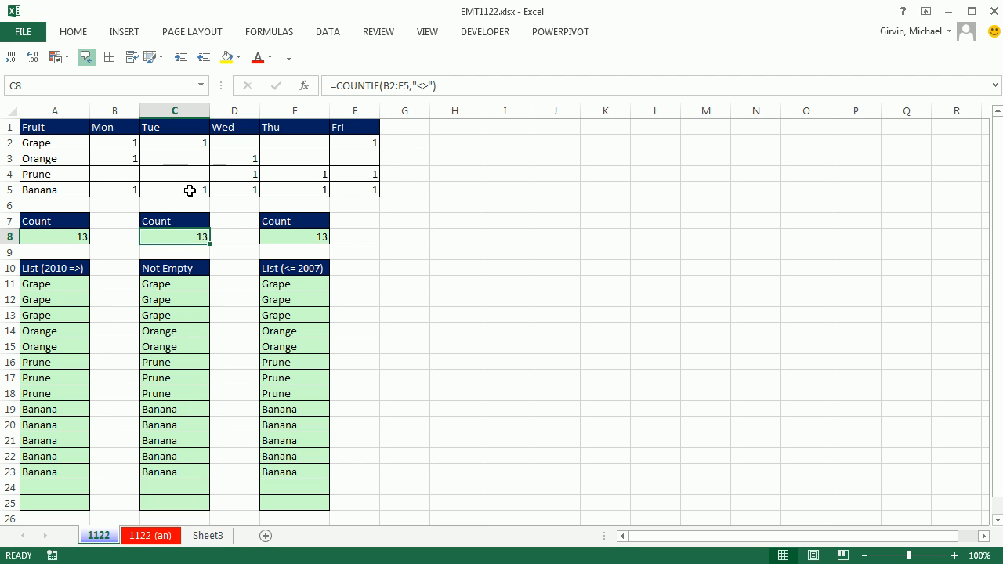
type("x")
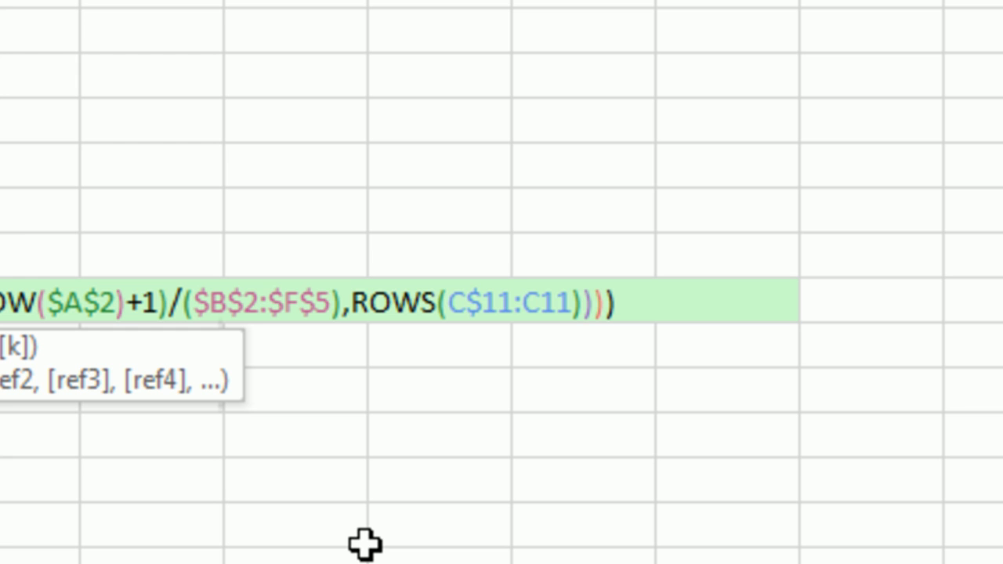
- Change the C11 Not Empty formula's condition to ($B$2:$F$5<>"") so it counts any non-blank mark
type("<>\"\"")
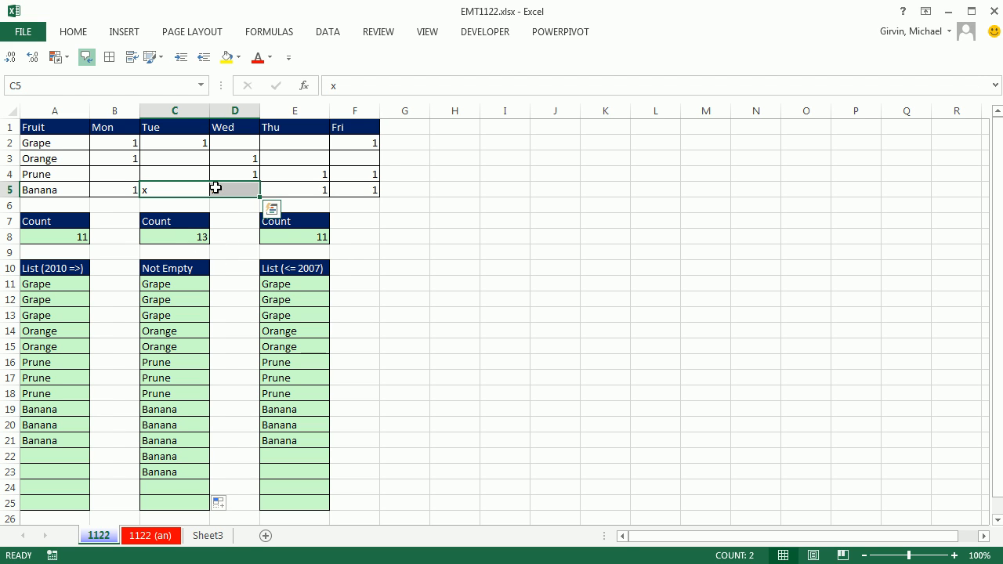
- Enter 1 as Banana's mark in C5, replacing the x marks
type("1")
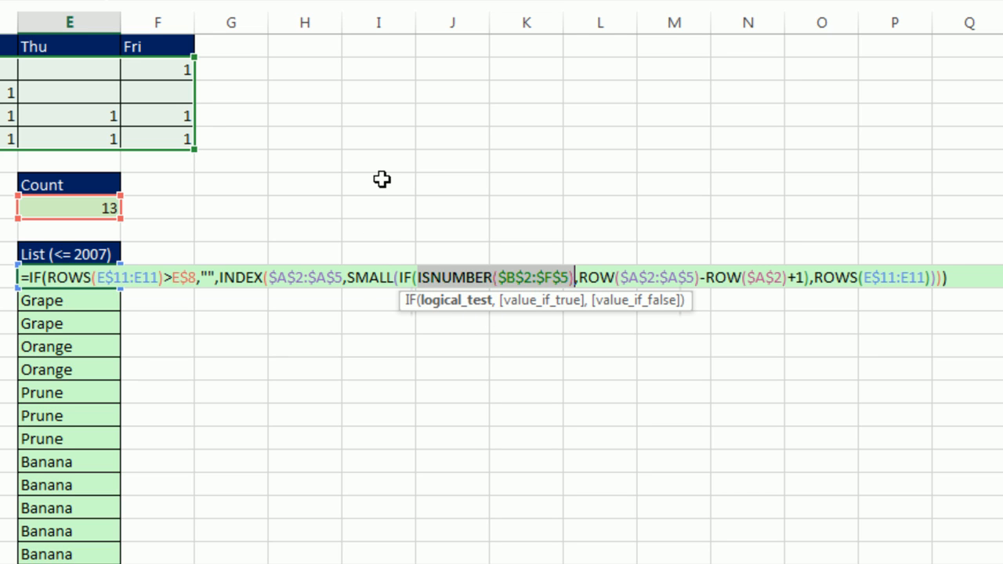
mouse_move(407, 277)
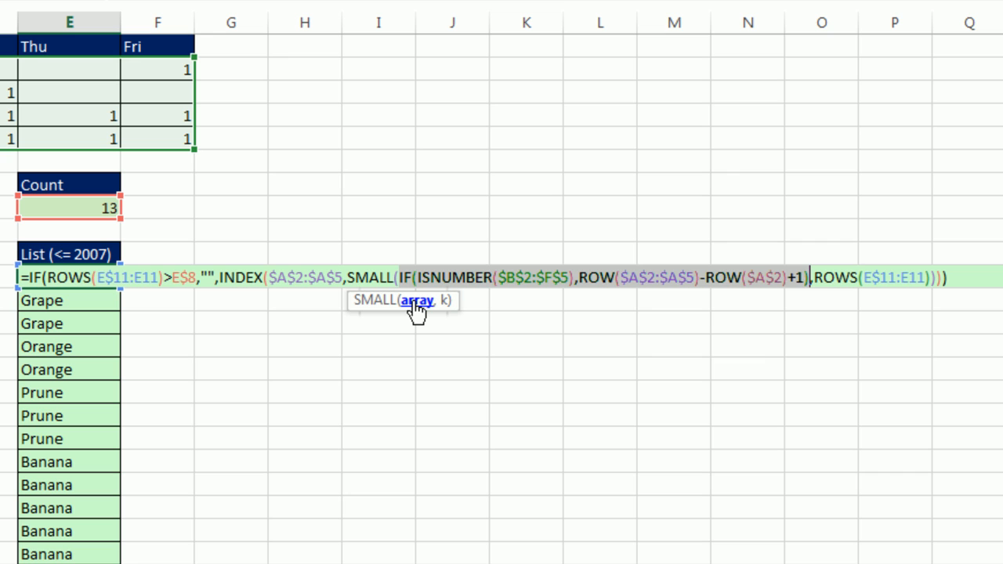
key("f9")
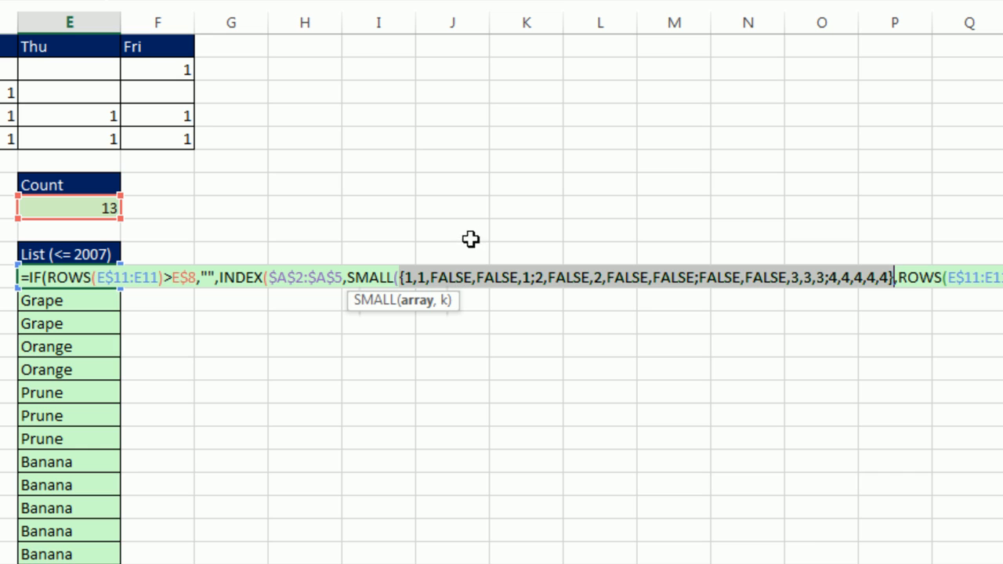
mouse_move(392, 288)
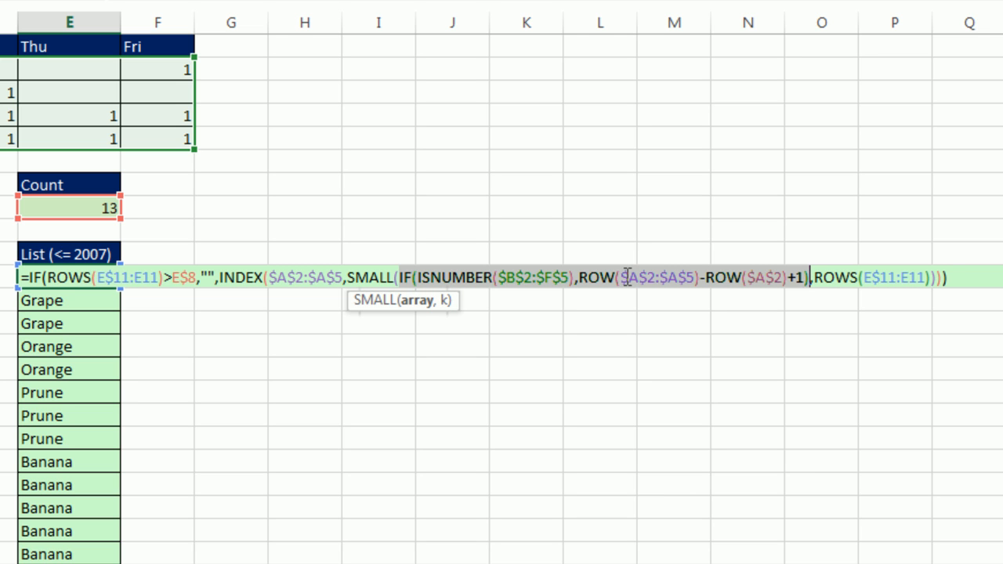
mouse_move(124, 300)
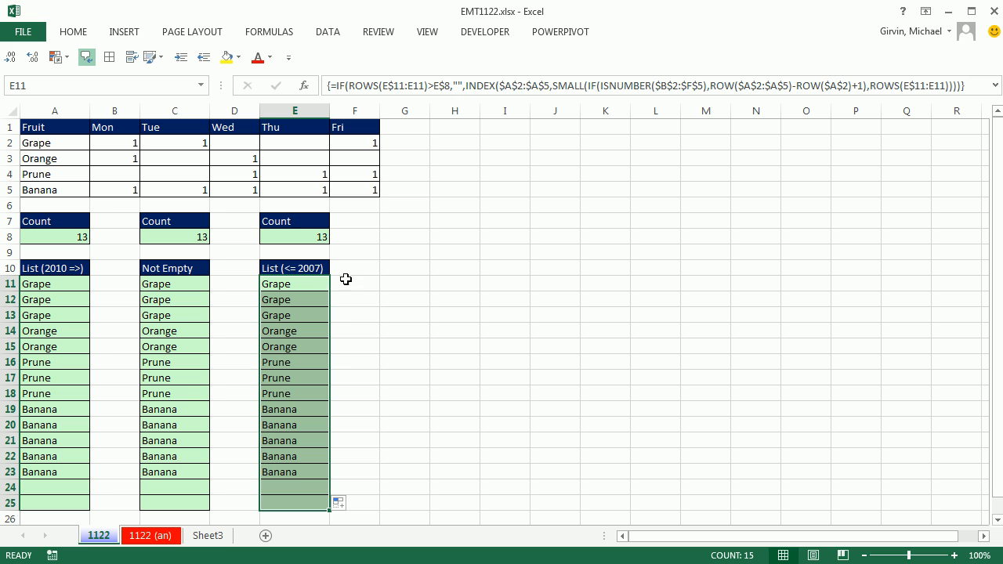
mouse_move(64, 283)
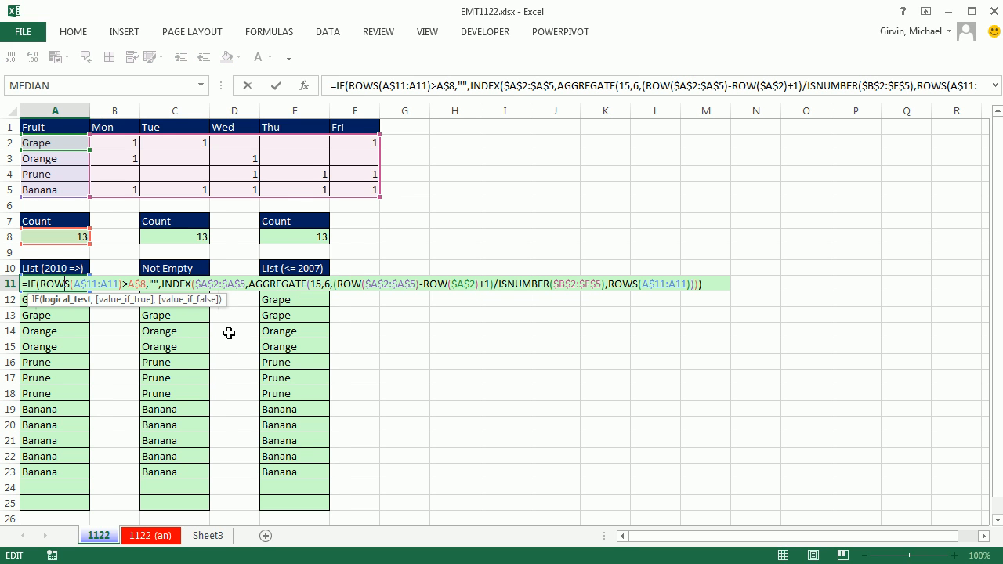
mouse_move(62, 196)
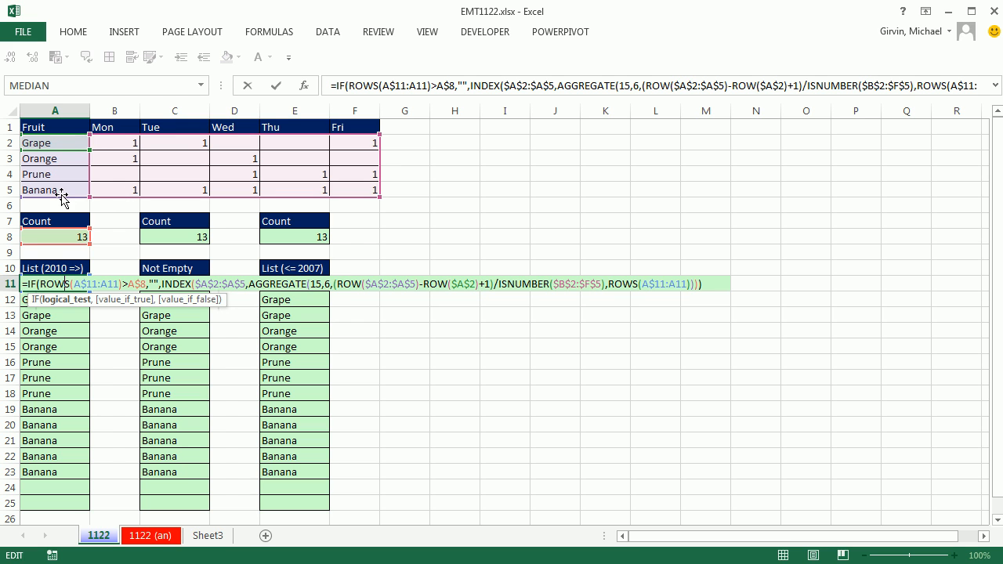
mouse_move(340, 171)
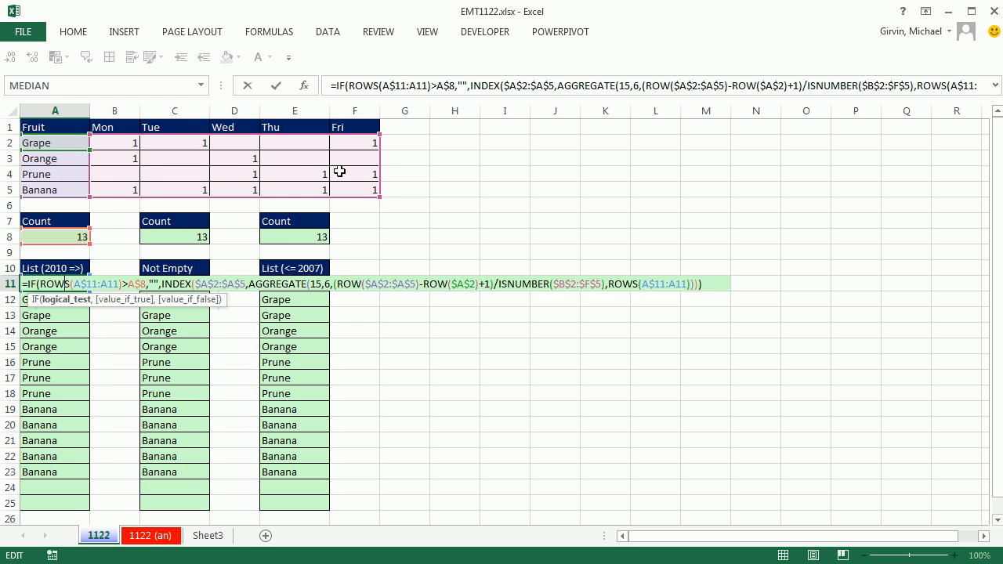
mouse_move(105, 377)
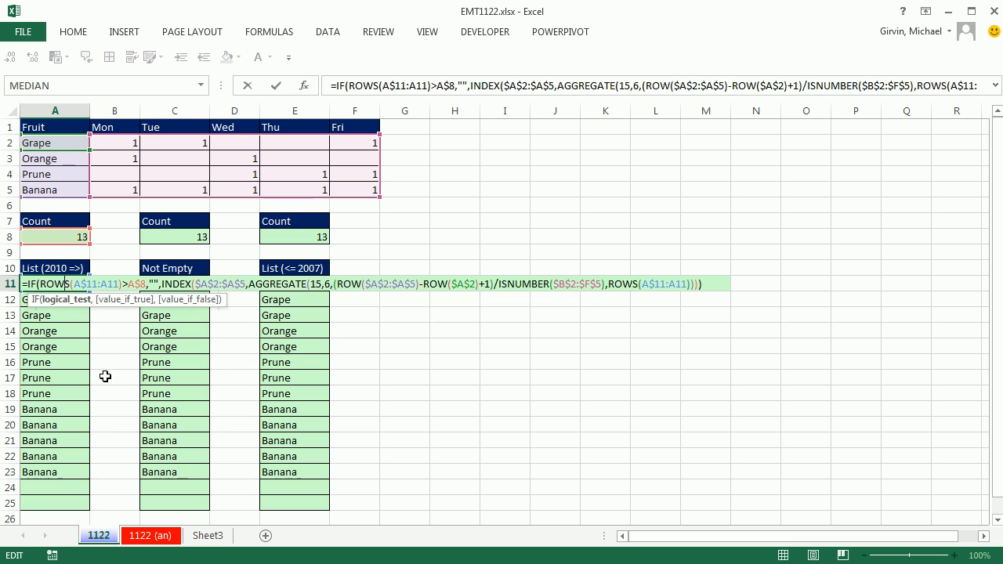